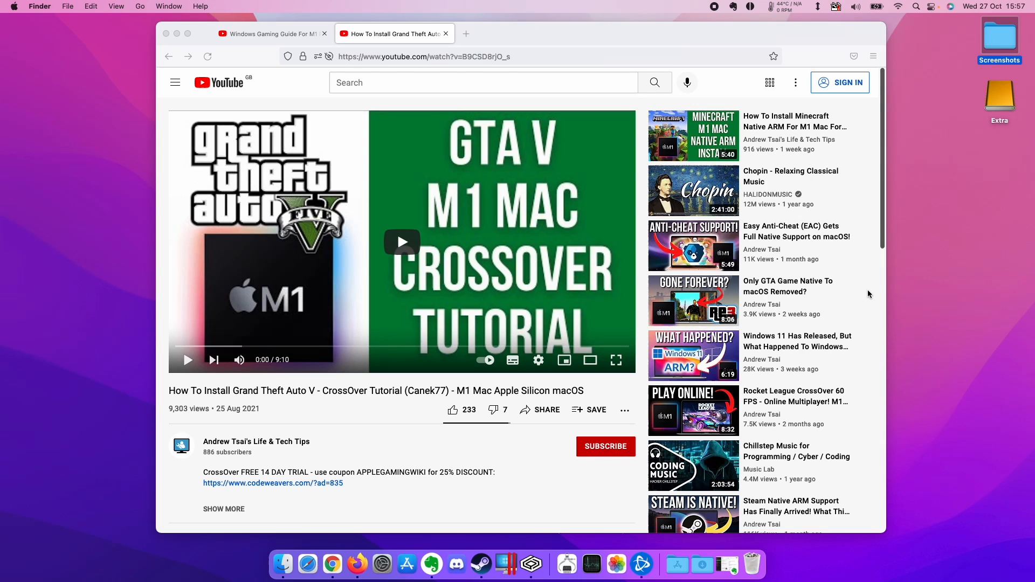
pyautogui.moveTo(858, 291)
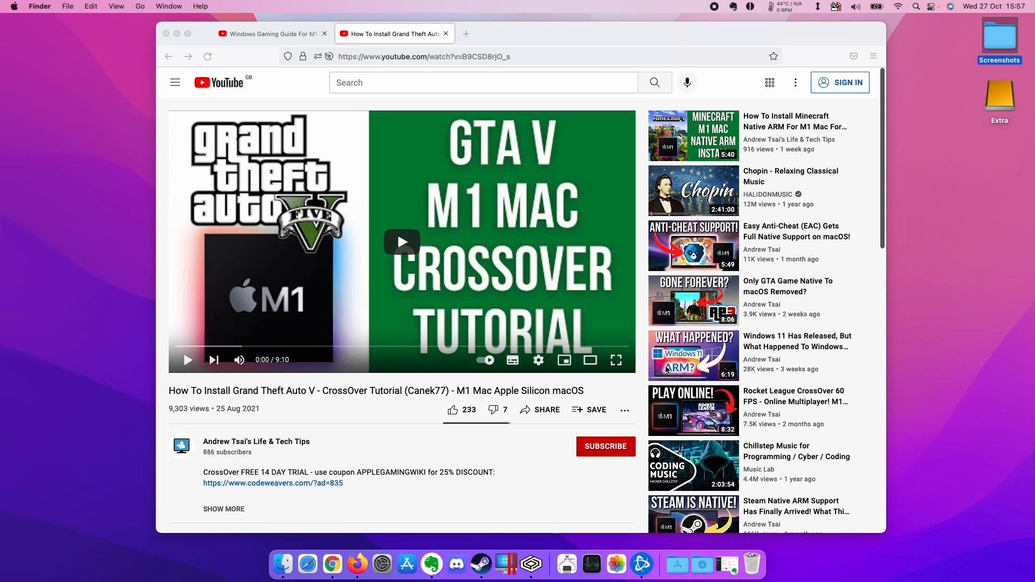
pyautogui.moveTo(663, 373)
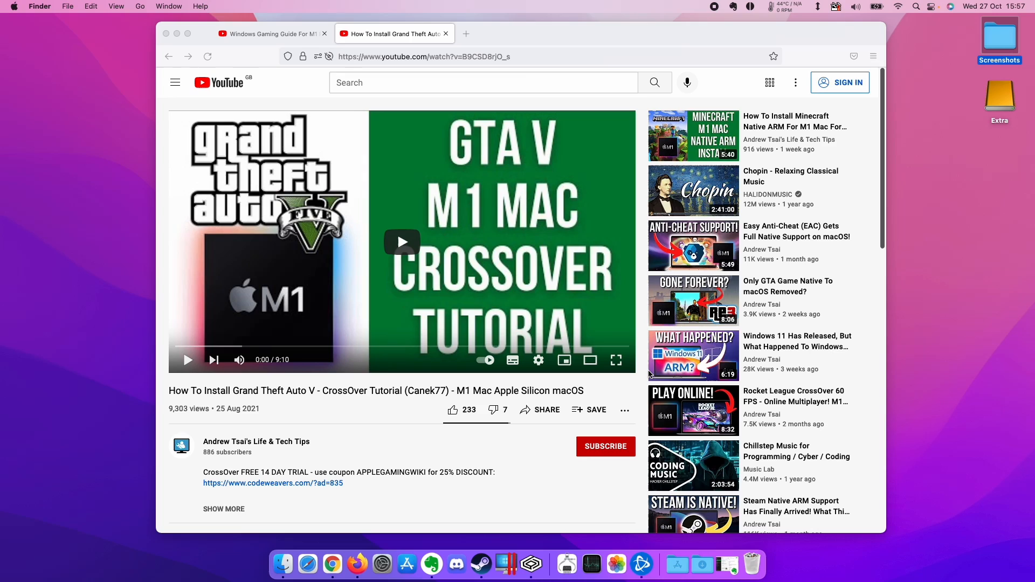
pyautogui.moveTo(632, 374)
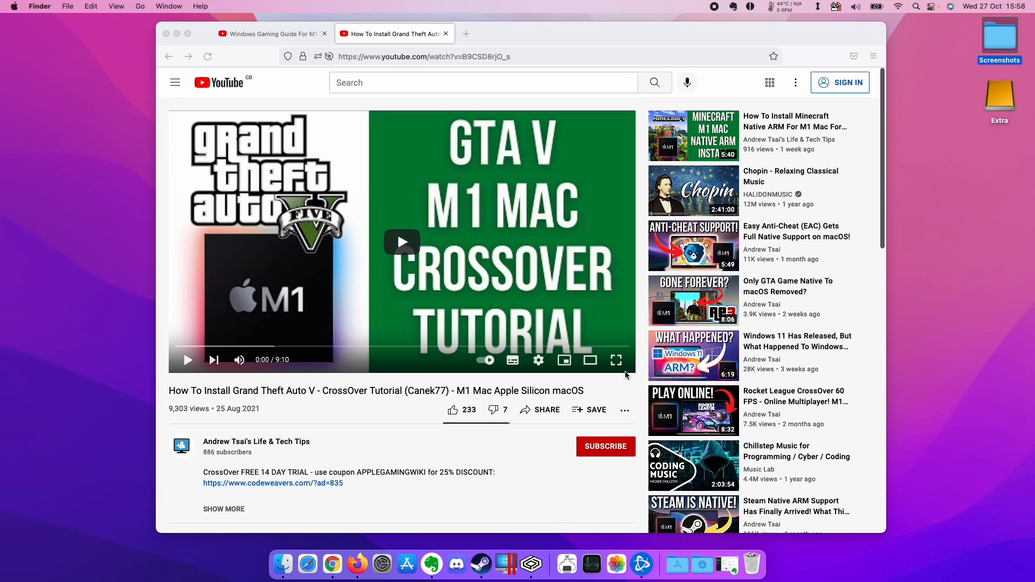
# Switch to the Windows Gaming Guide video and scroll down to its CodeWeavers link.
pyautogui.click(271, 34)
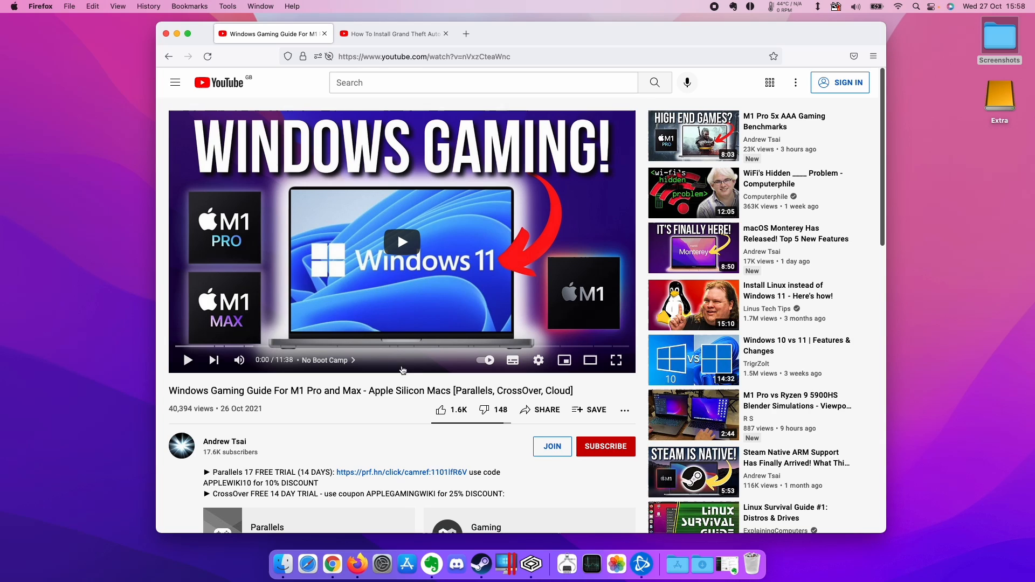
pyautogui.moveTo(419, 347)
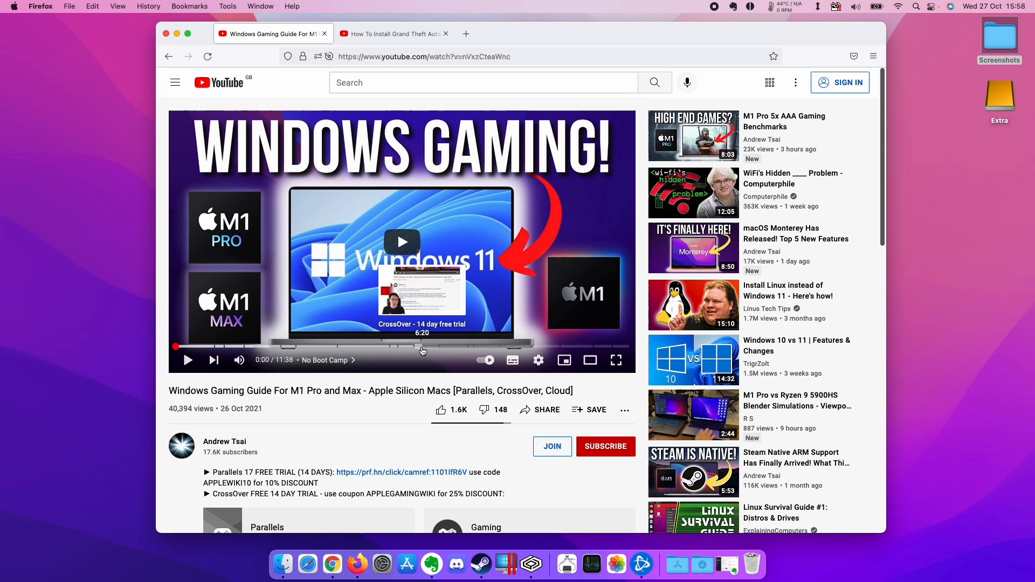
pyautogui.scroll(-3)
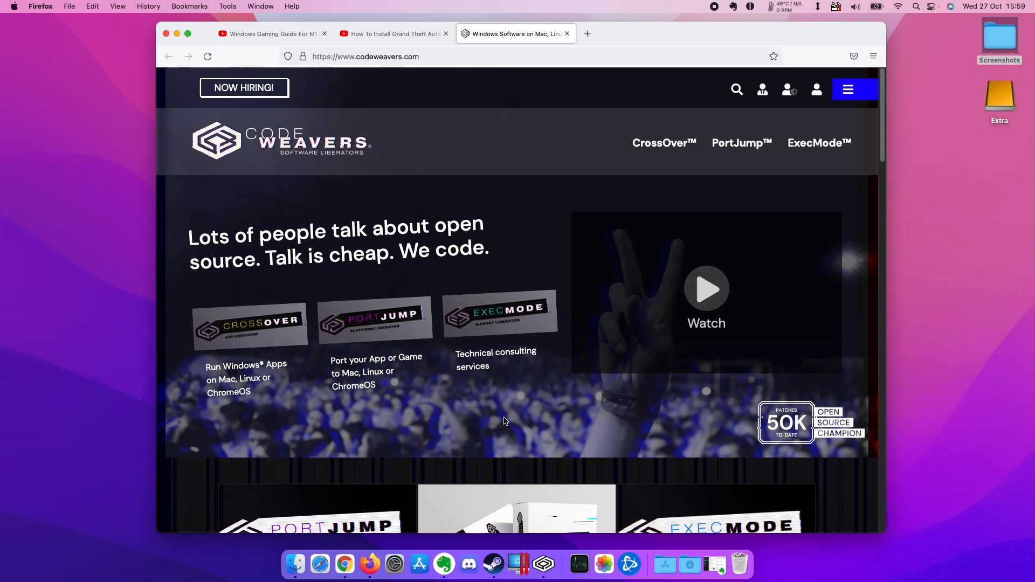
# Apply promo code APPLEGAMINGWIKI to CrossOver+ for £36, then go back to the YouTube video.
pyautogui.scroll(-3)
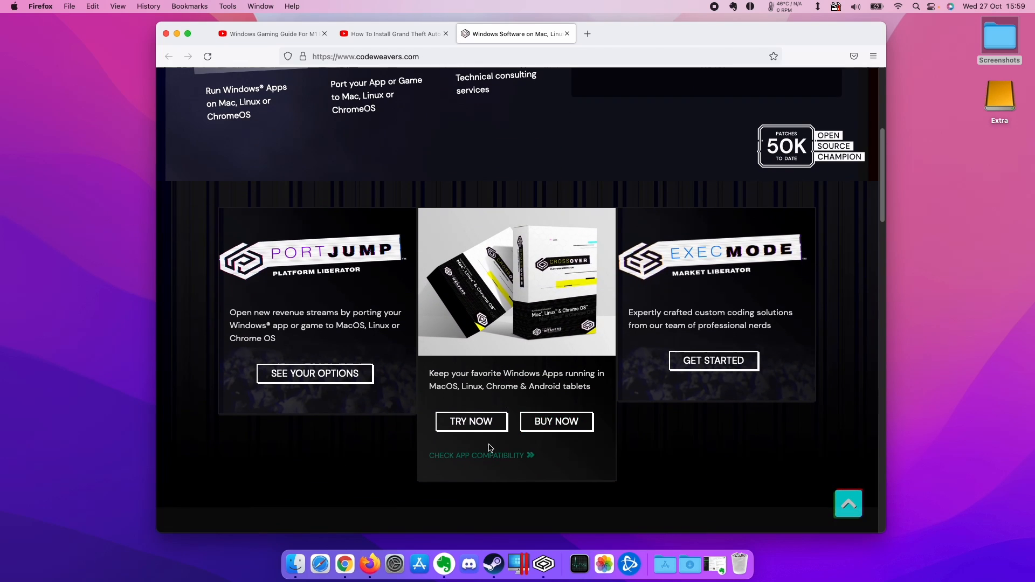
pyautogui.click(555, 420)
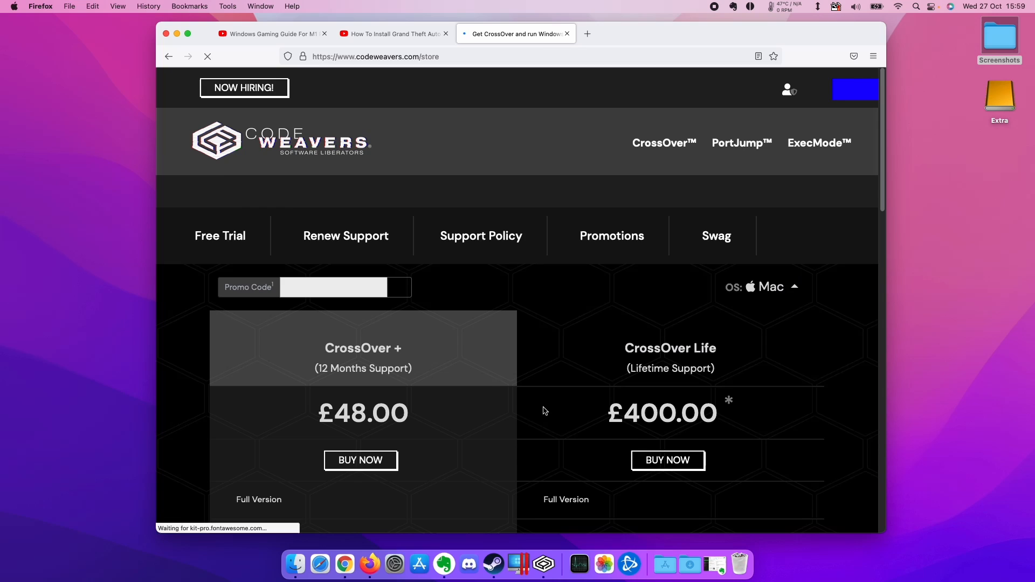
pyautogui.write('APPLEGAMINGWIKI')
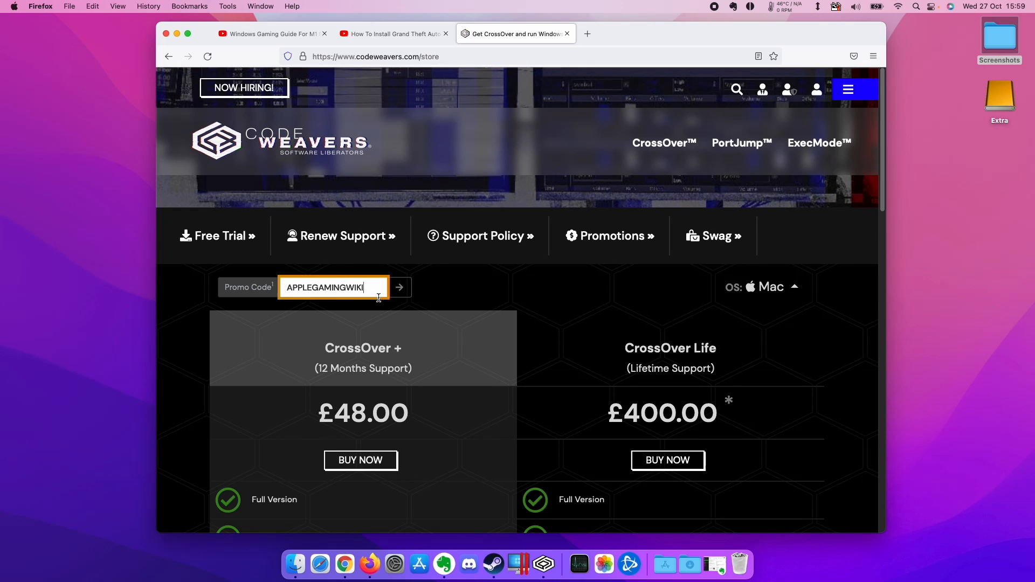
pyautogui.click(399, 286)
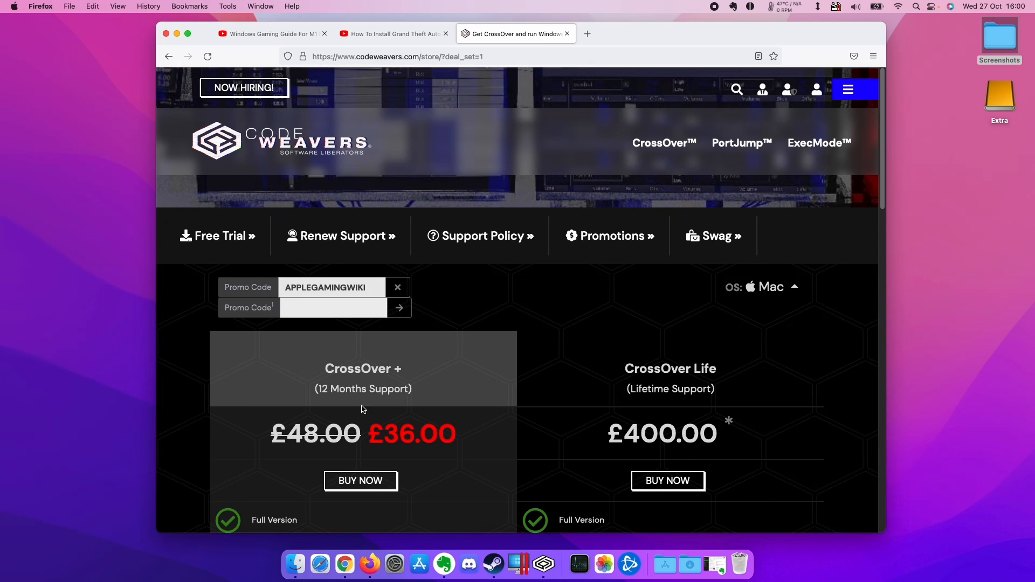
pyautogui.moveTo(398, 382)
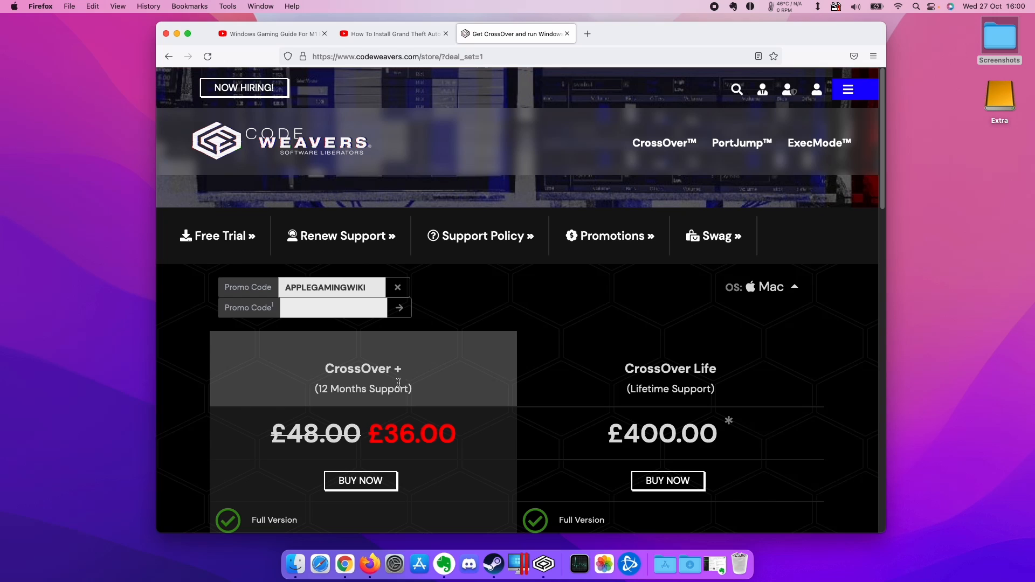
pyautogui.click(270, 34)
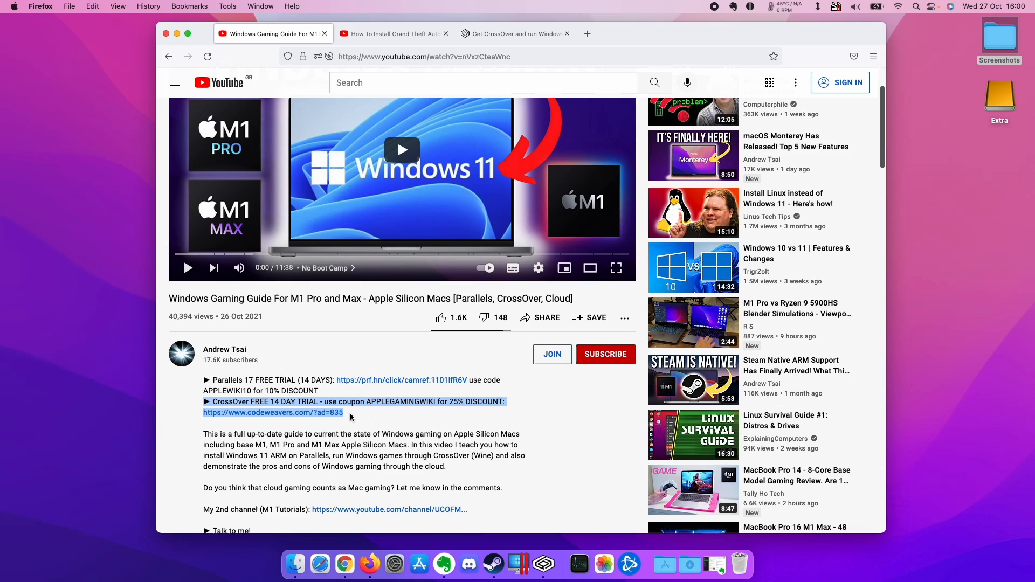
# Open the BetterTester page and scroll past the rewards table to the sign-up form.
pyautogui.click(273, 411)
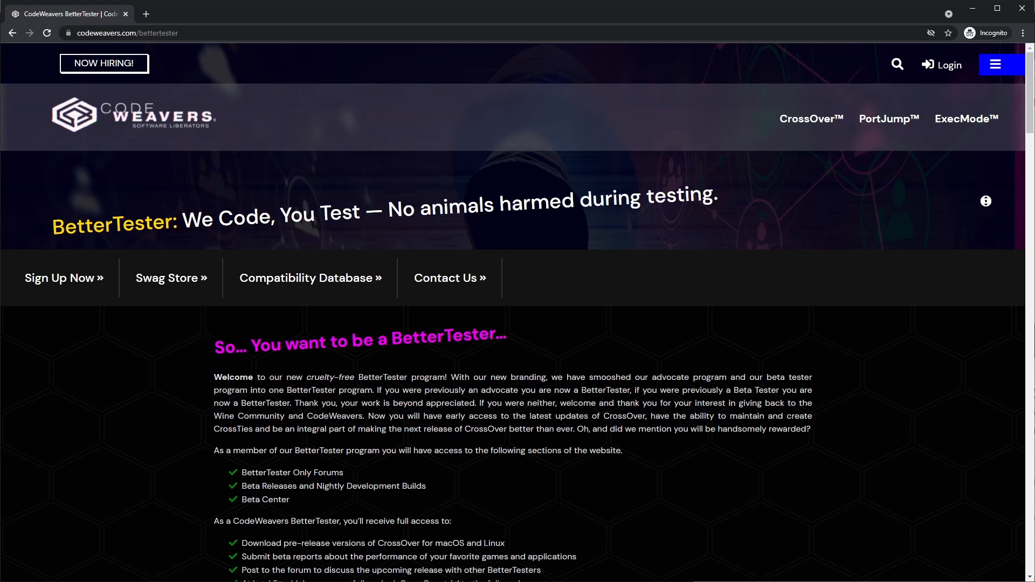
pyautogui.scroll(-3)
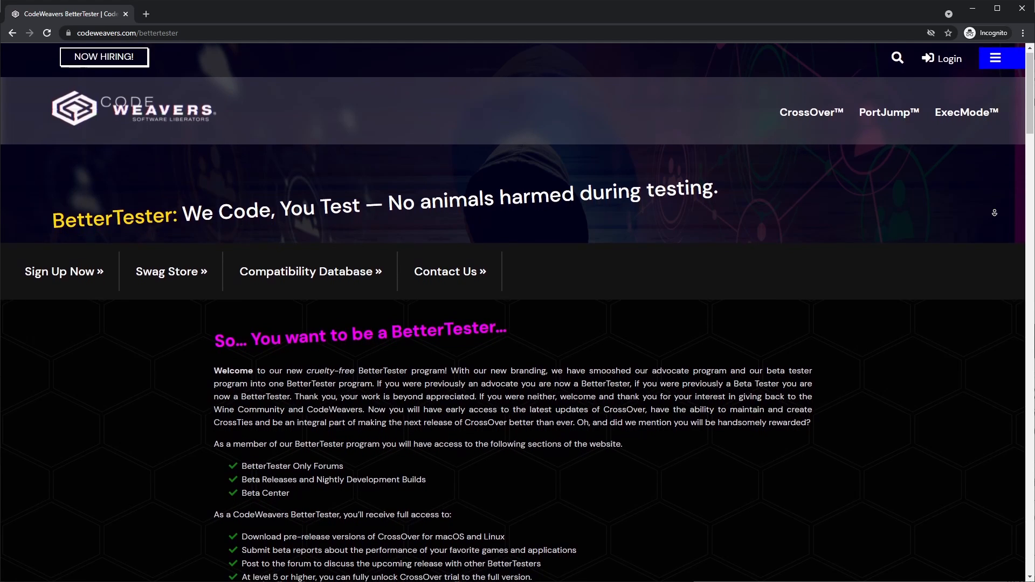
pyautogui.scroll(-3)
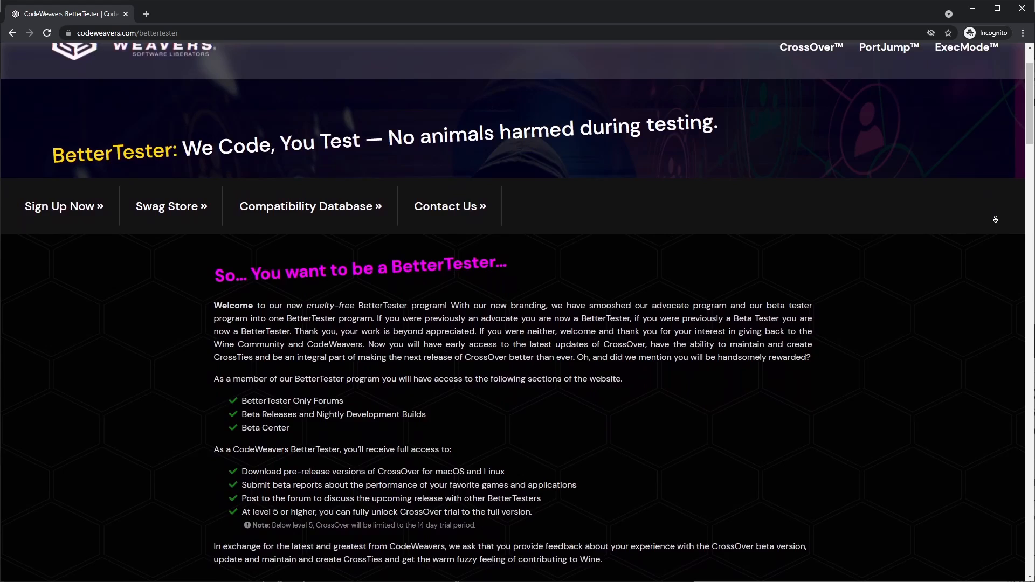
pyautogui.scroll(-3)
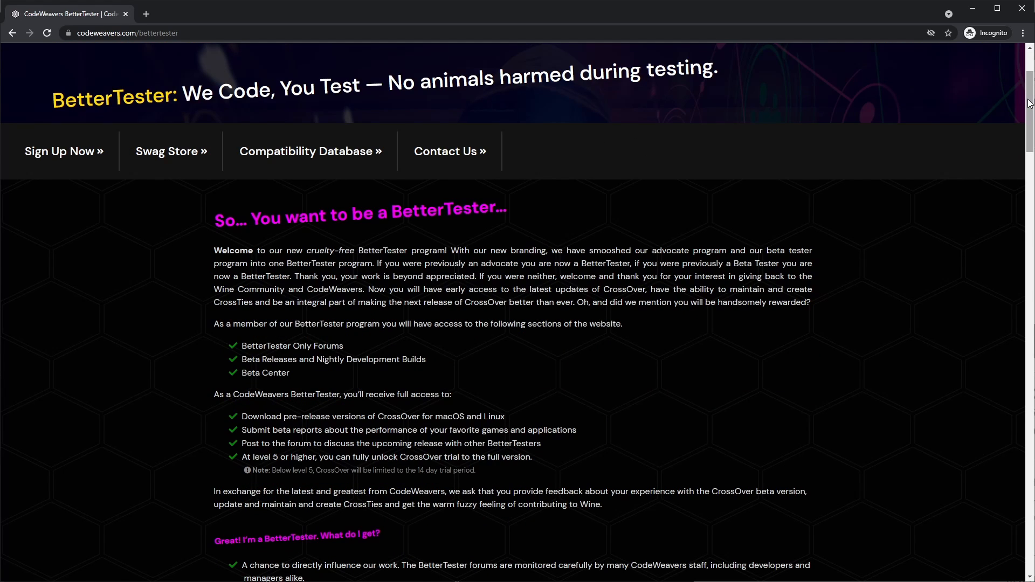
pyautogui.scroll(-3)
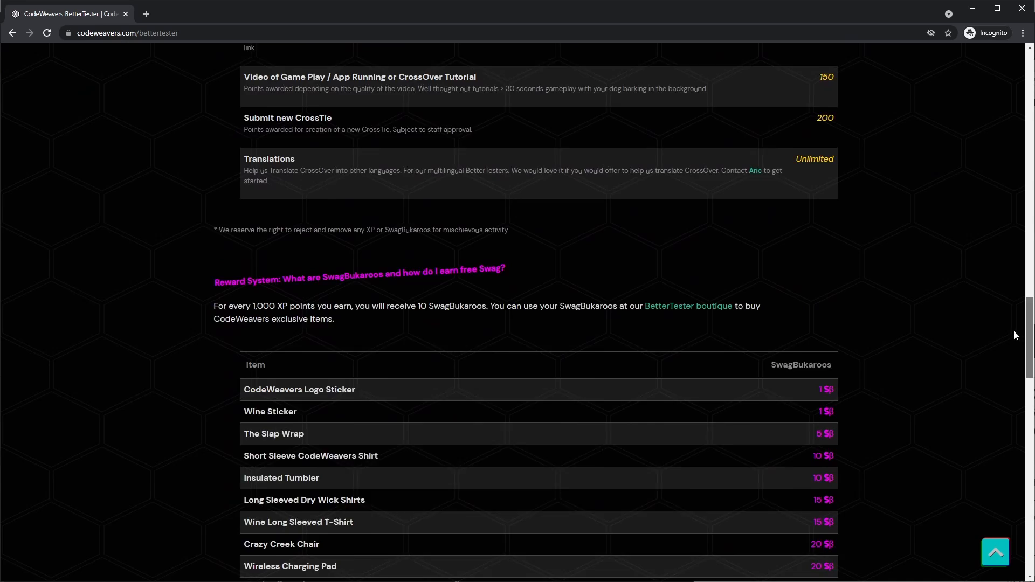
pyautogui.scroll(-3)
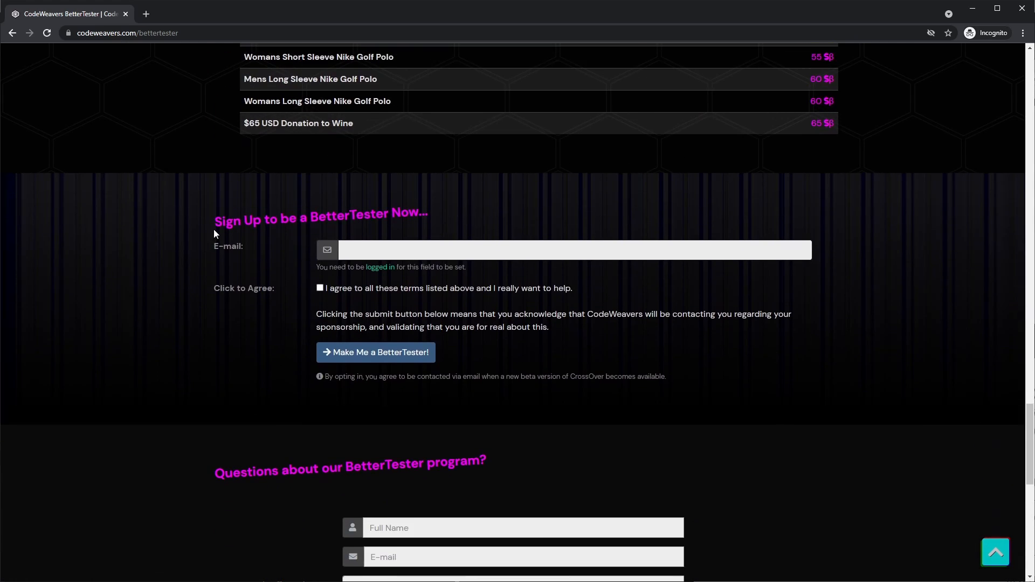
pyautogui.moveTo(237, 239)
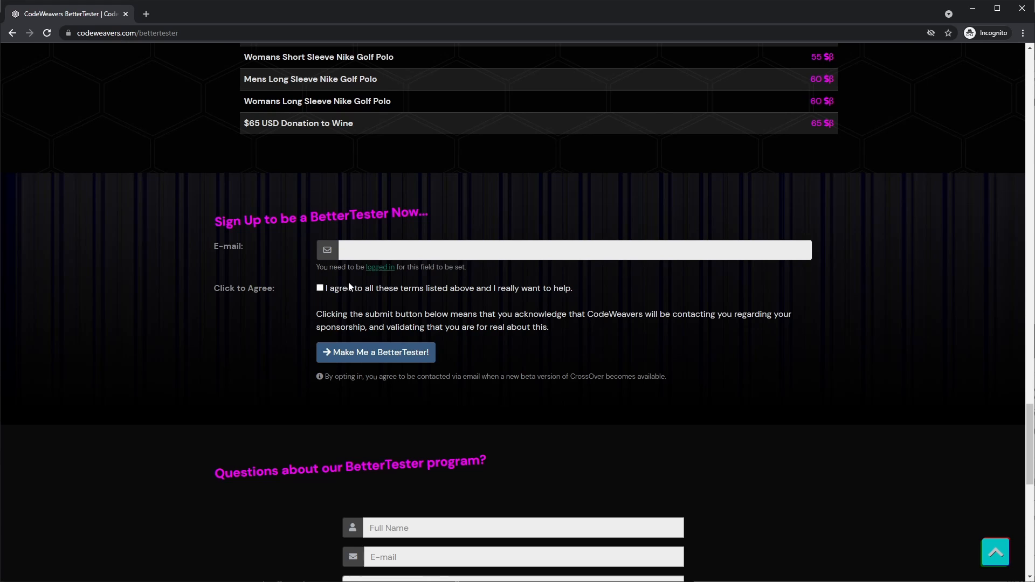
pyautogui.moveTo(350, 356)
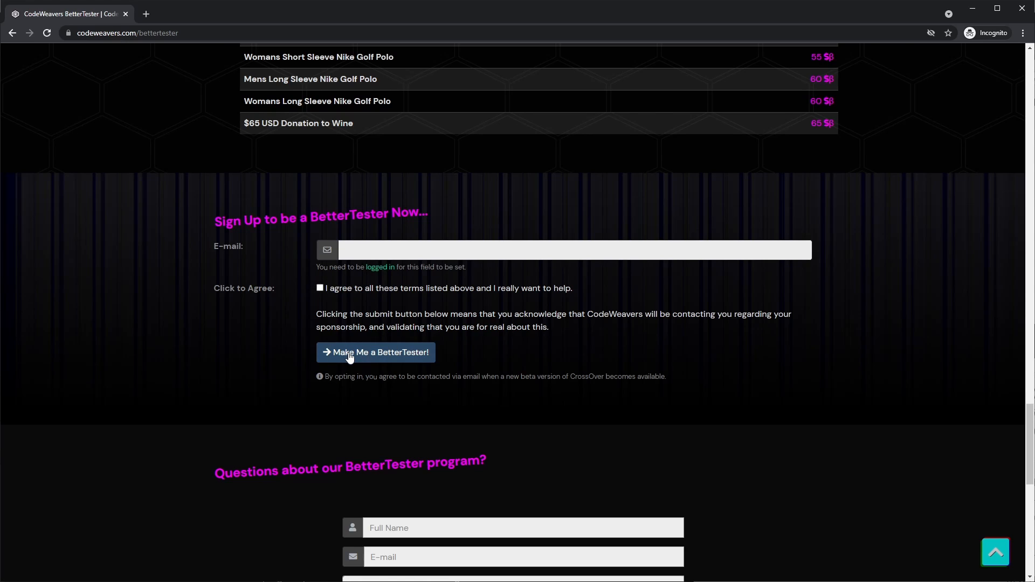
pyautogui.moveTo(466, 347)
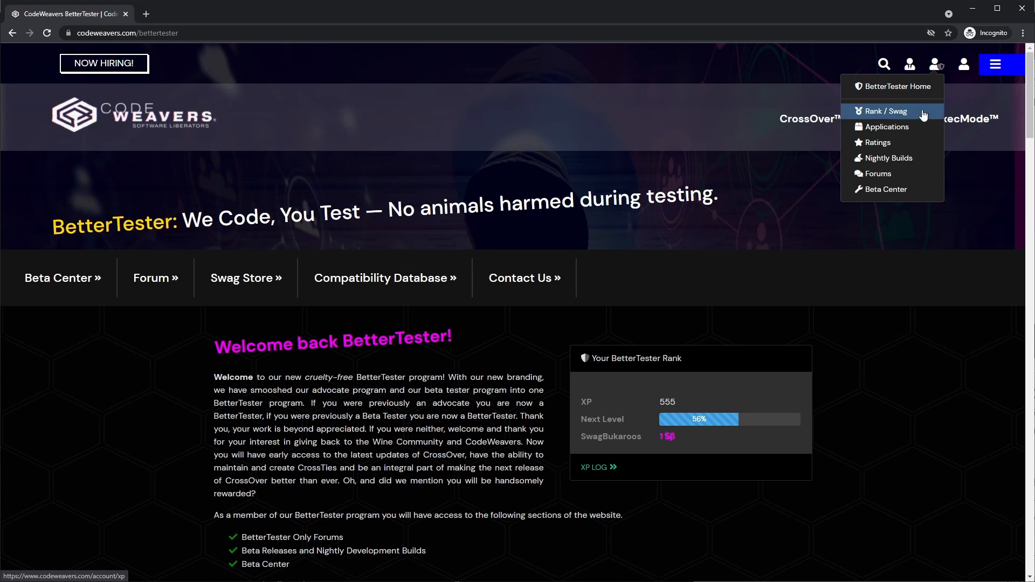
pyautogui.moveTo(888, 158)
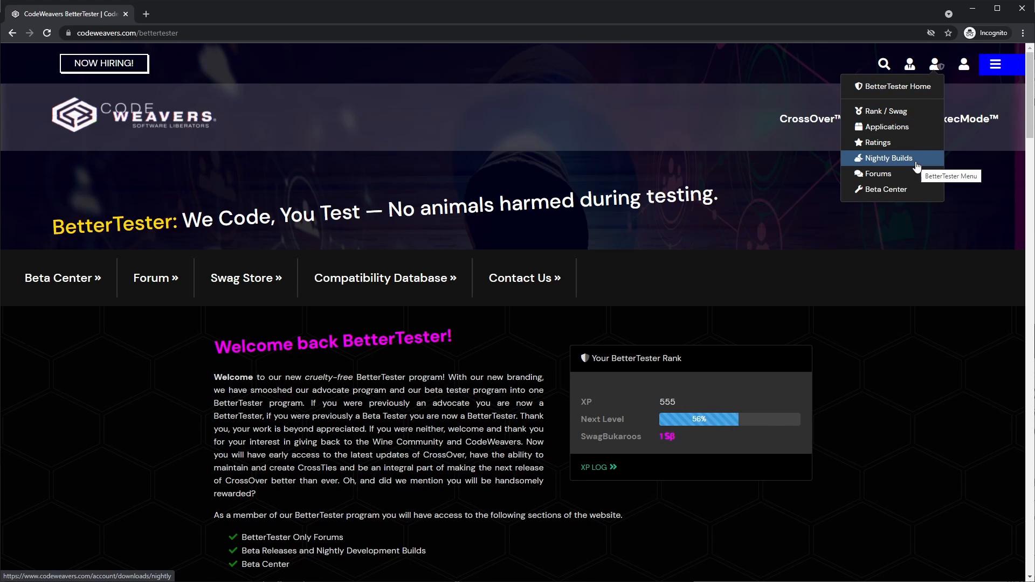
pyautogui.click(889, 158)
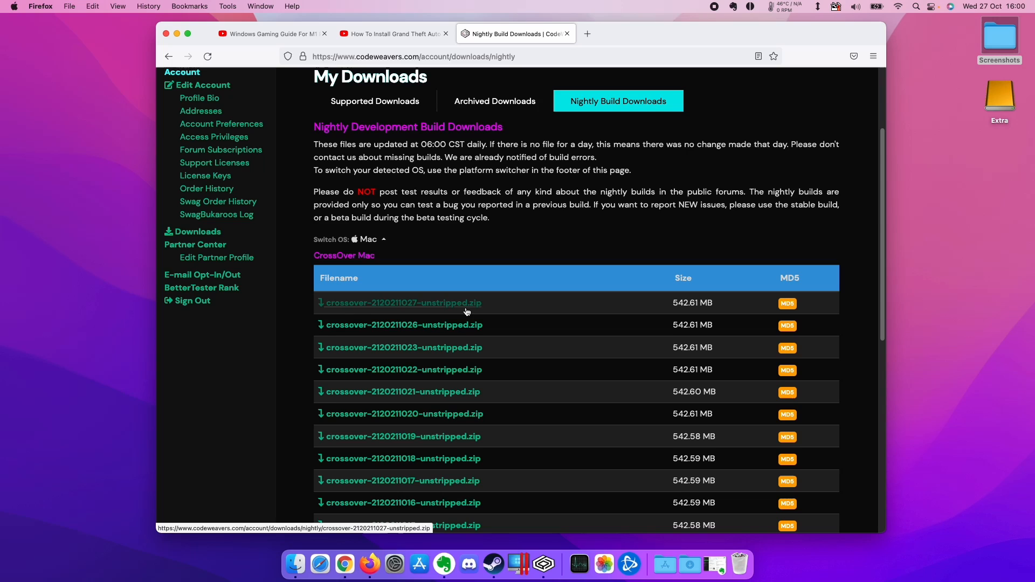
pyautogui.moveTo(396, 324)
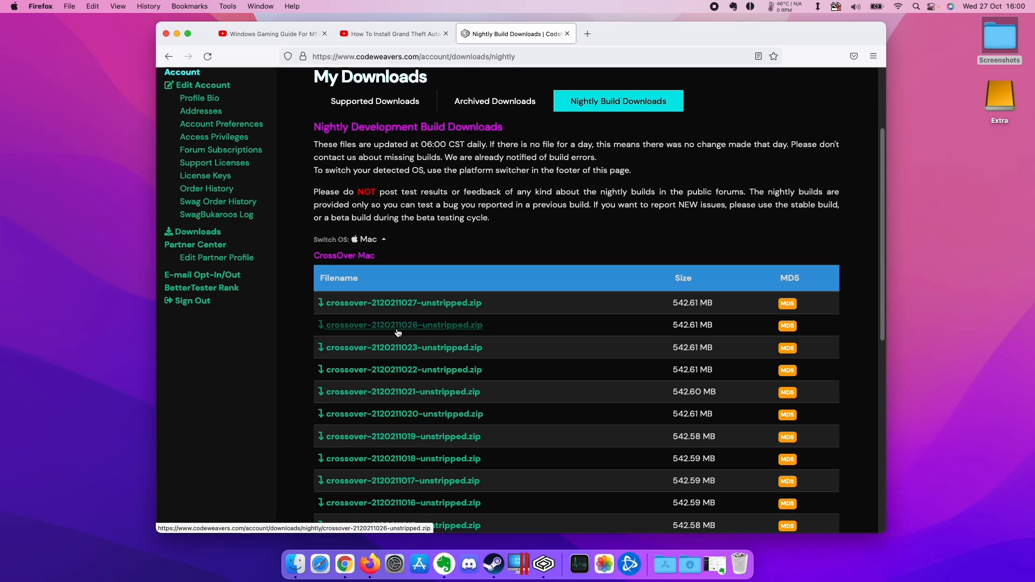
pyautogui.moveTo(412, 333)
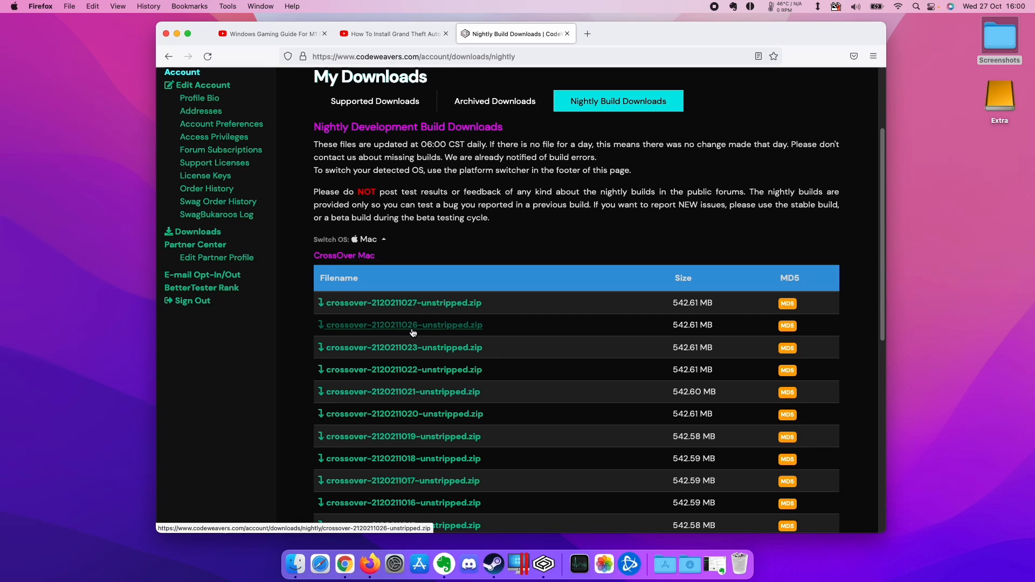
pyautogui.moveTo(456, 330)
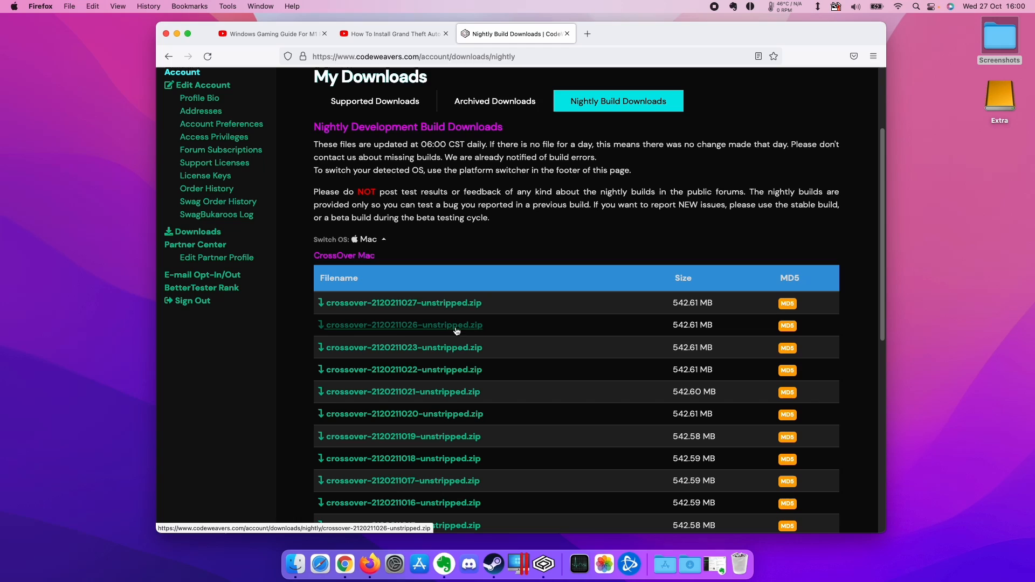
pyautogui.click(404, 325)
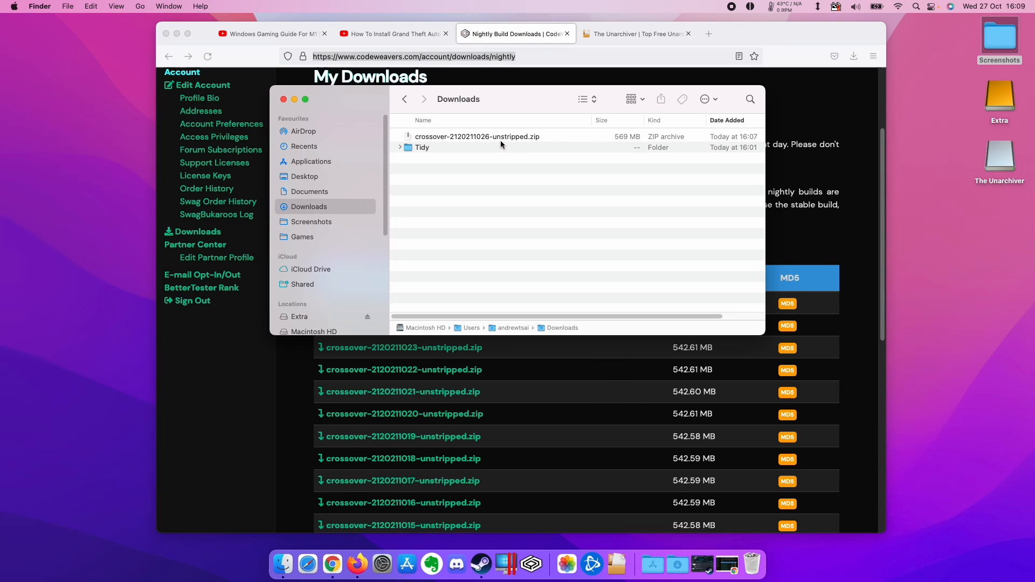
pyautogui.moveTo(454, 139)
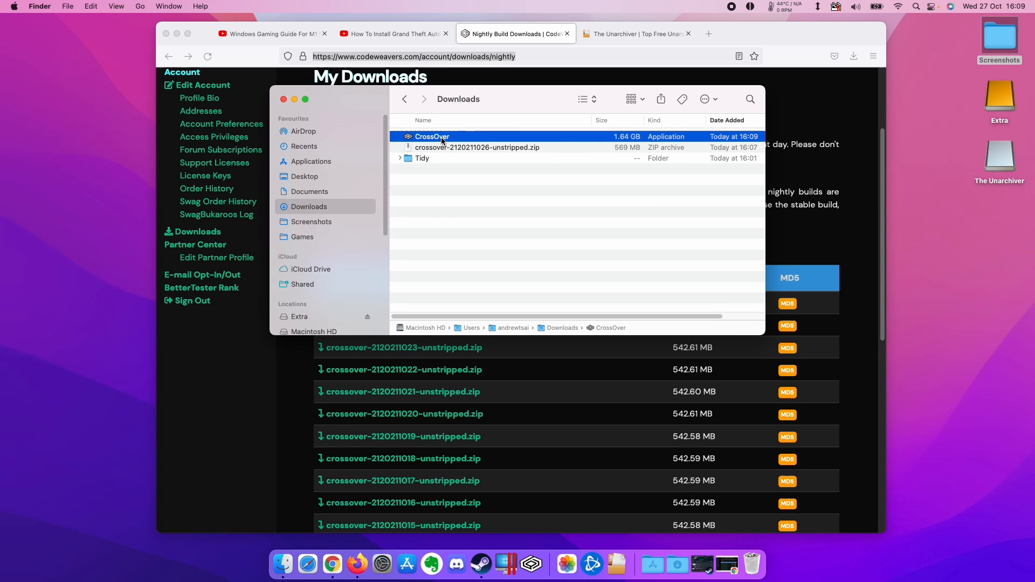
pyautogui.moveTo(426, 141)
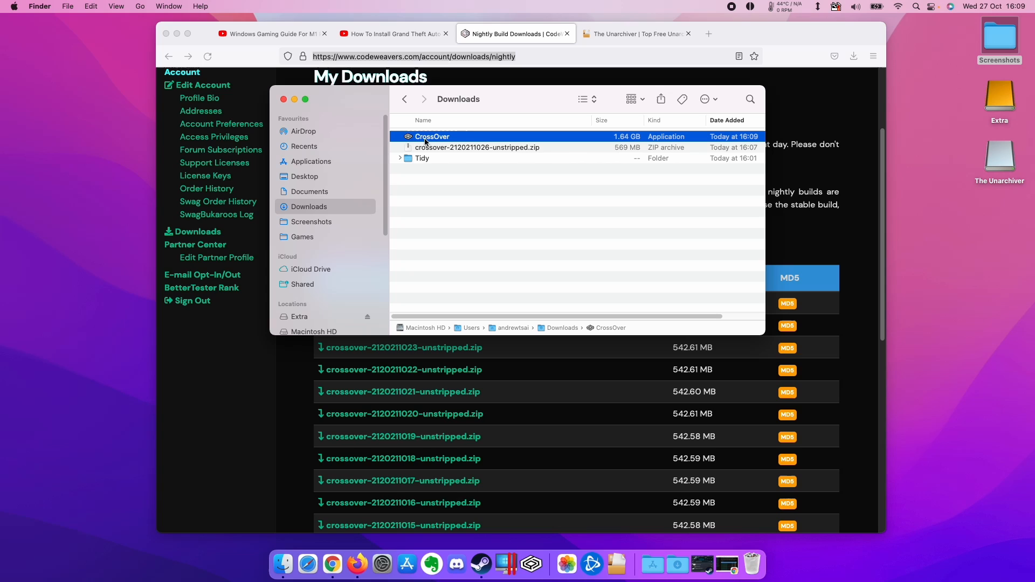
# Move the extracted CrossOver app into Applications, replacing the older copy.
pyautogui.click(304, 176)
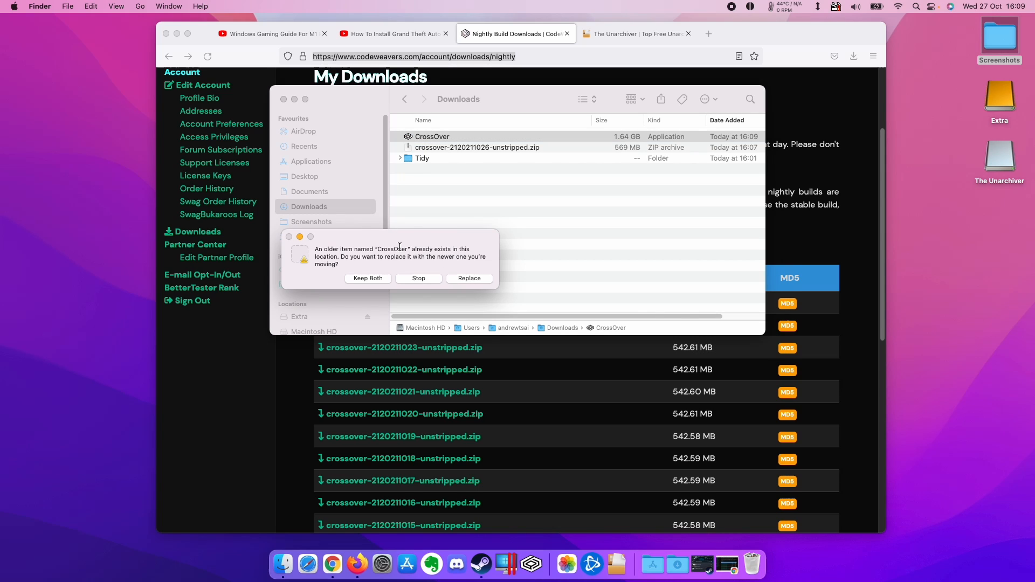
pyautogui.click(468, 278)
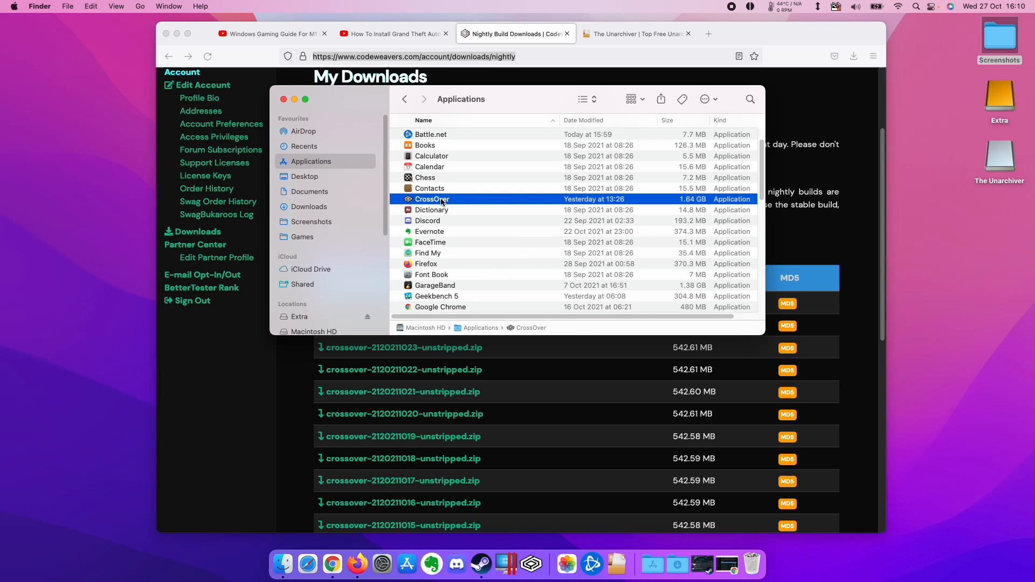
pyautogui.moveTo(455, 196)
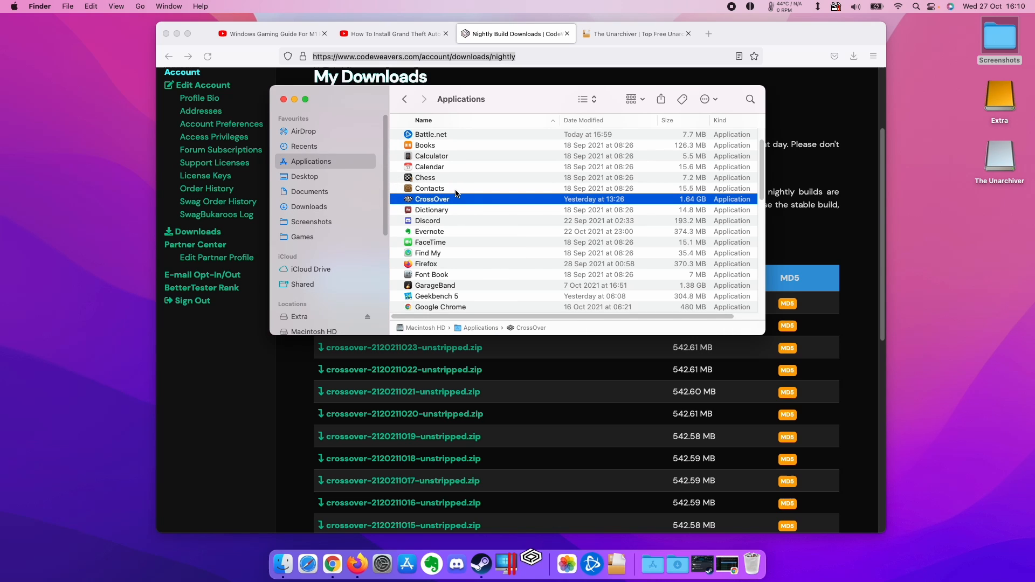
# Approve the blocked CrossOver app via Security & Privacy's Open Anyway, with the admin password.
pyautogui.doubleClick(433, 199)
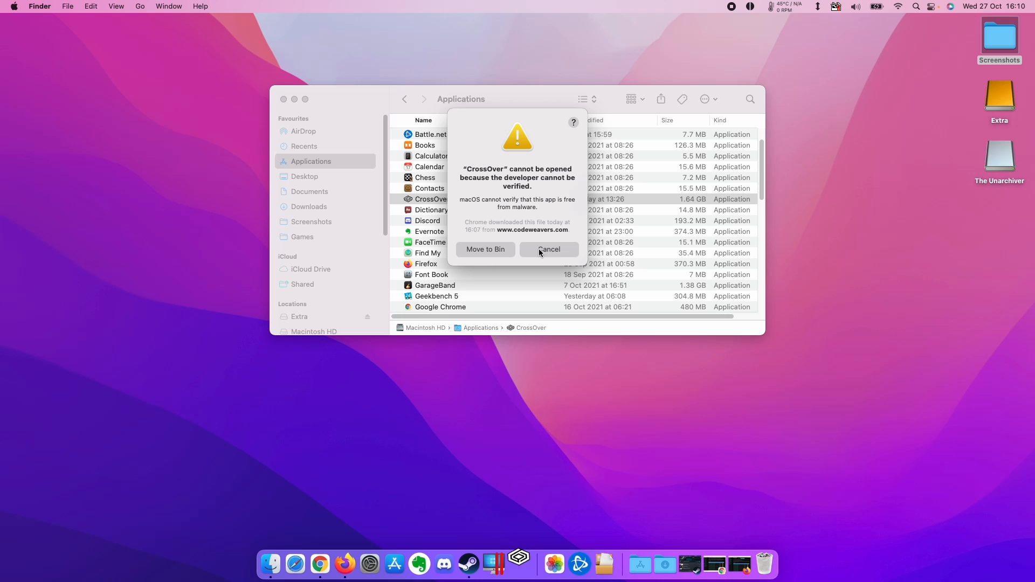
pyautogui.click(13, 6)
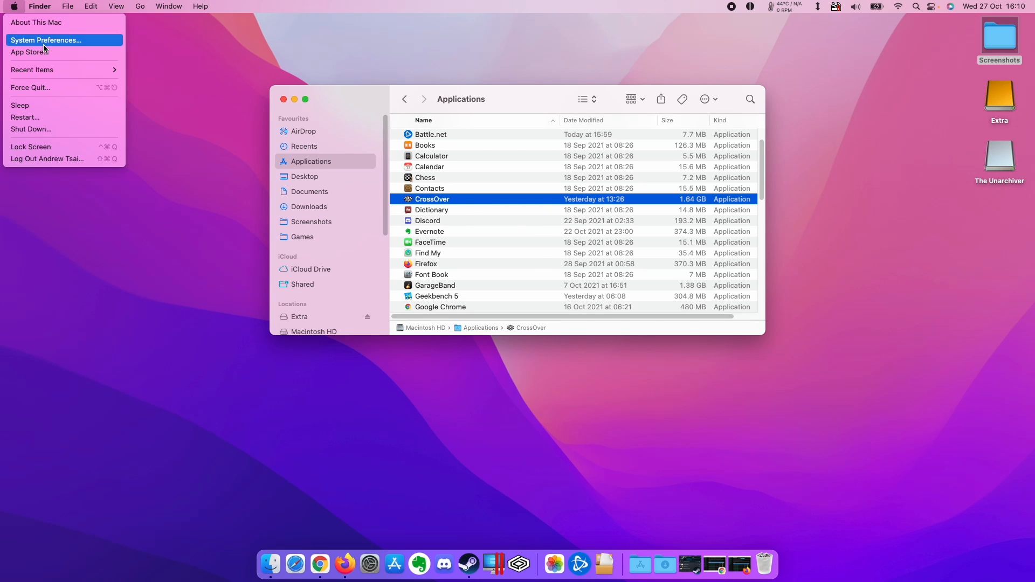
pyautogui.click(45, 39)
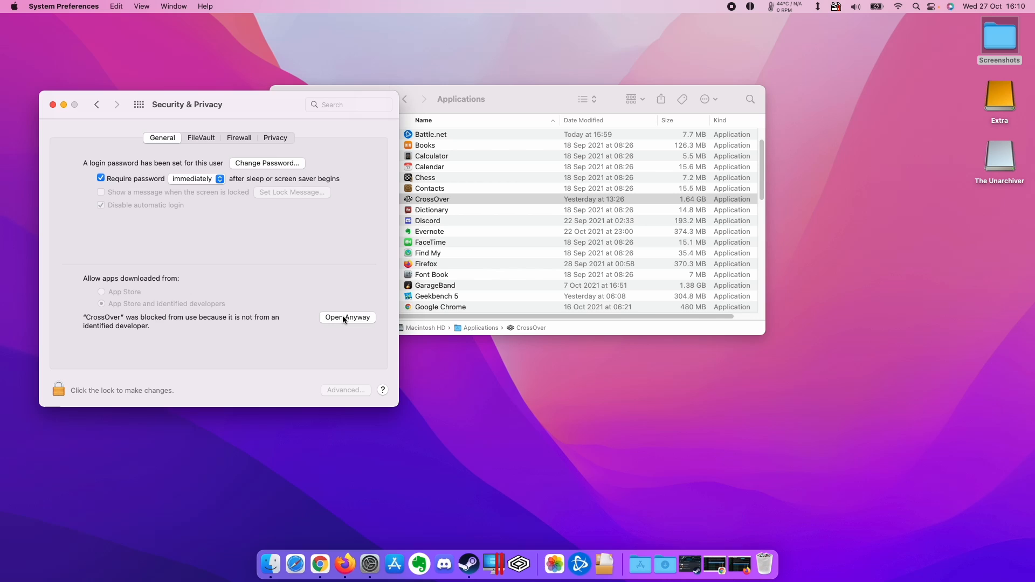
pyautogui.click(347, 317)
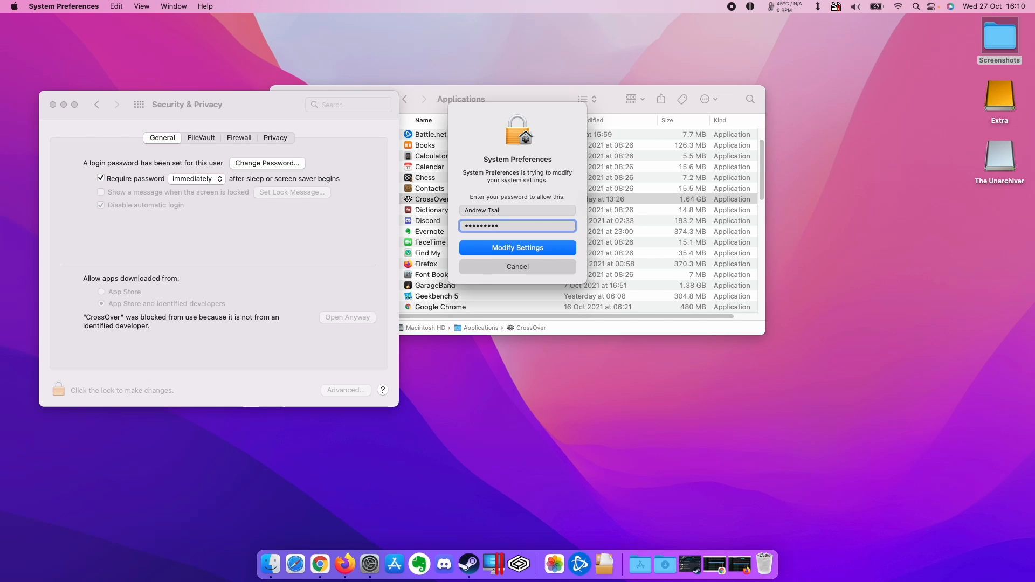
pyautogui.click(517, 248)
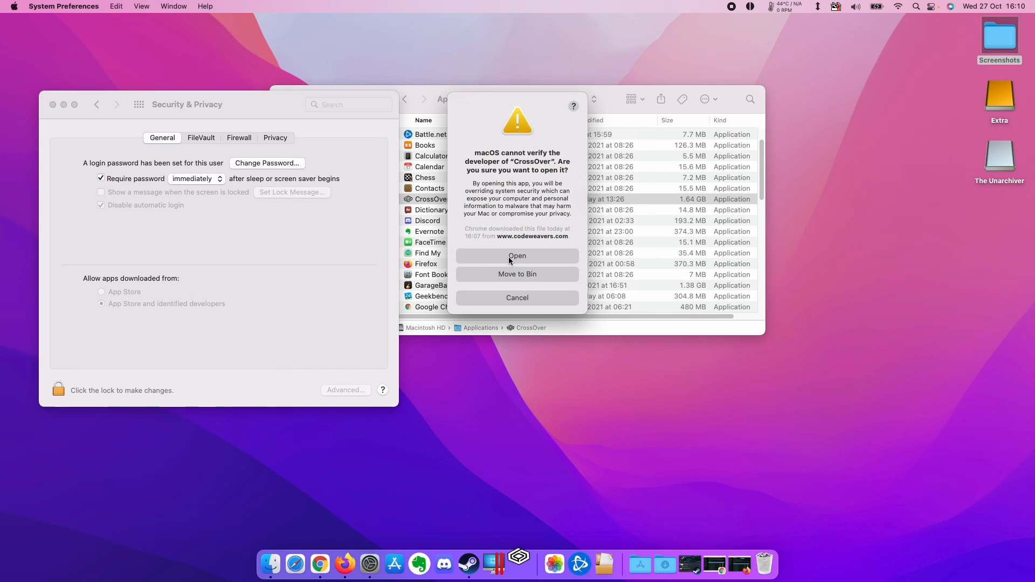
# Confirm opening CrossOver, choose Try Now, and upgrade the existing CrossOver files.
pyautogui.click(516, 256)
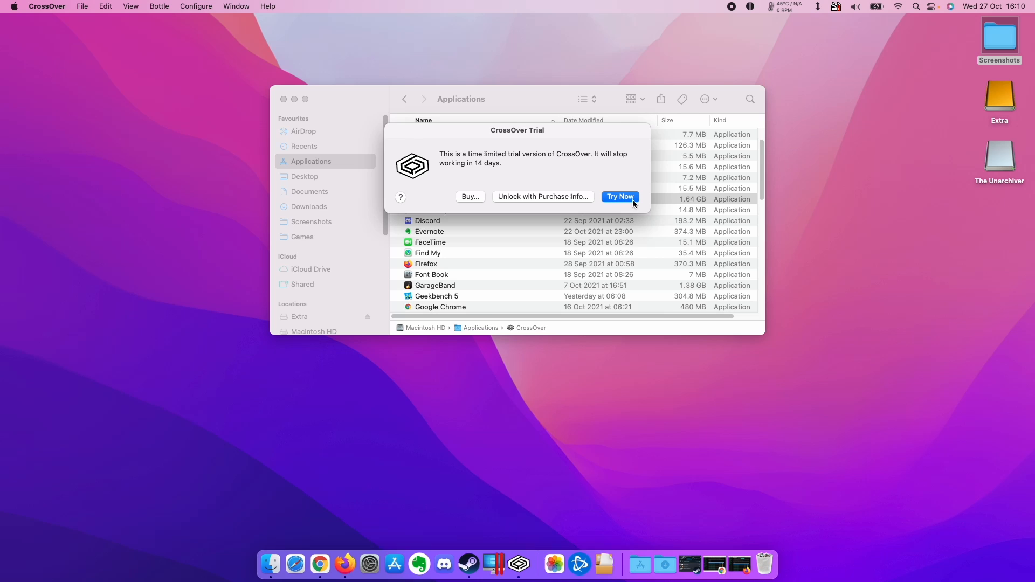
pyautogui.click(619, 196)
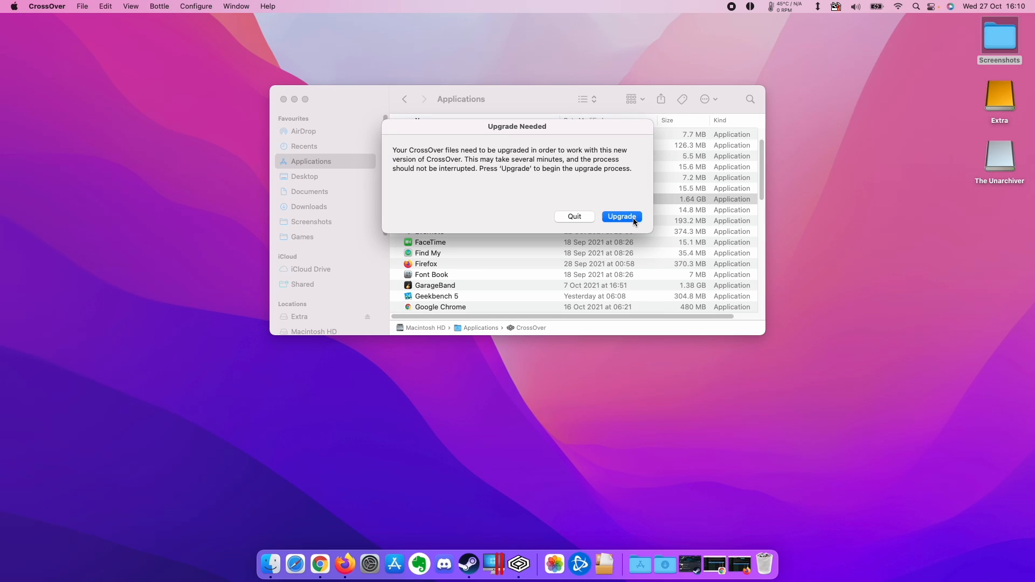
pyautogui.moveTo(618, 176)
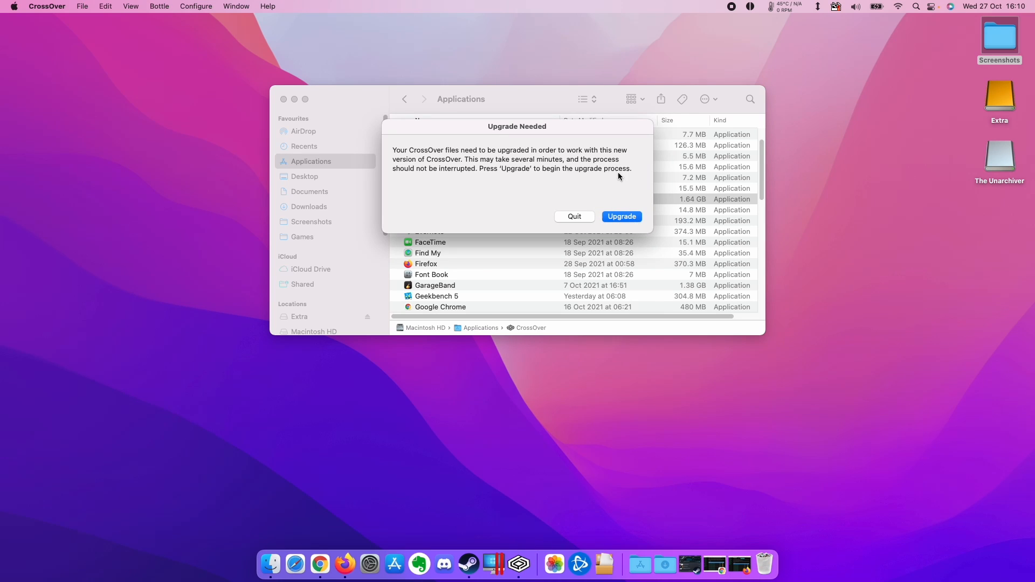
pyautogui.click(621, 216)
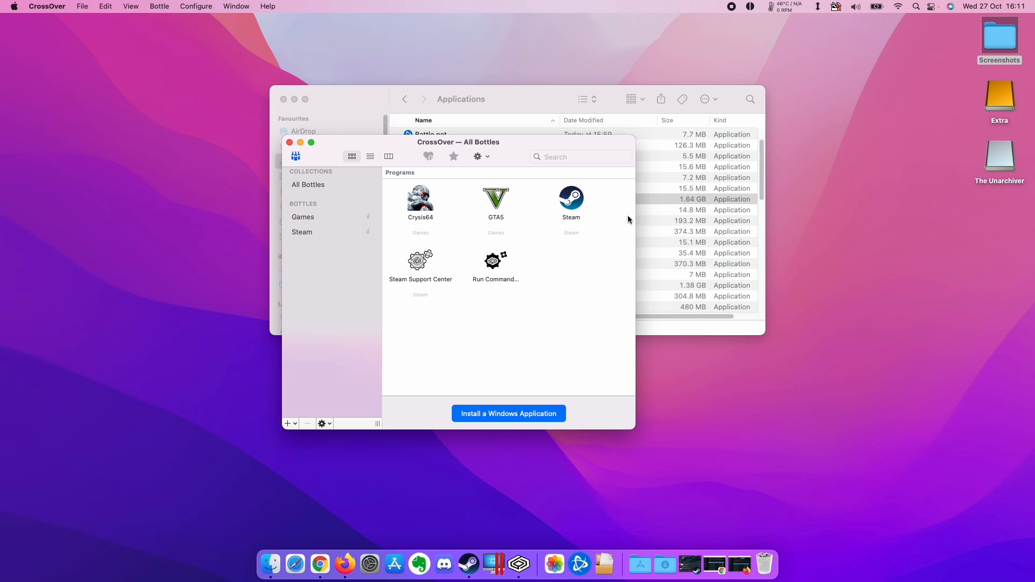
# Select the Steam bottle to list its programs and bring up its options menu.
pyautogui.click(302, 232)
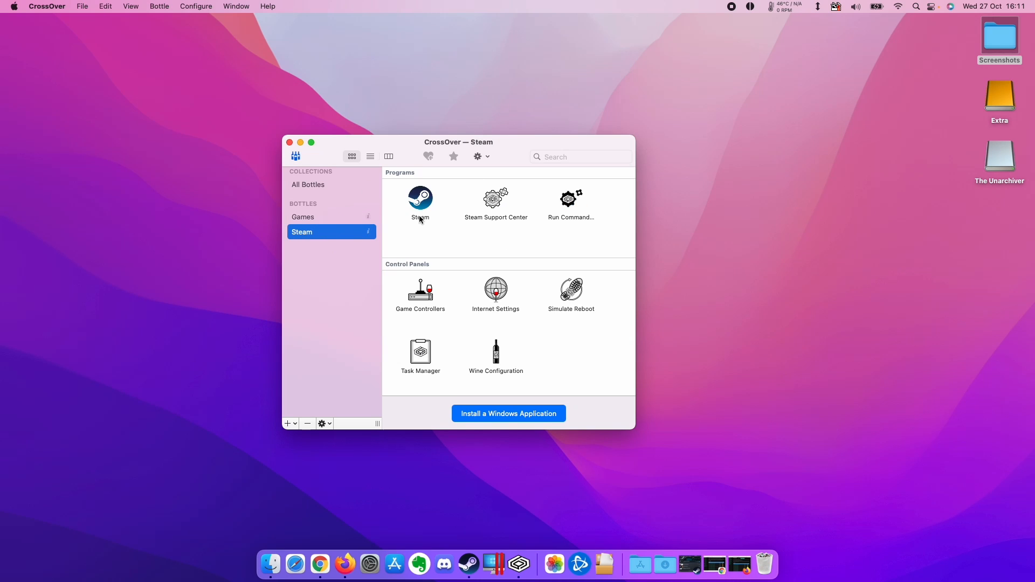
pyautogui.moveTo(355, 219)
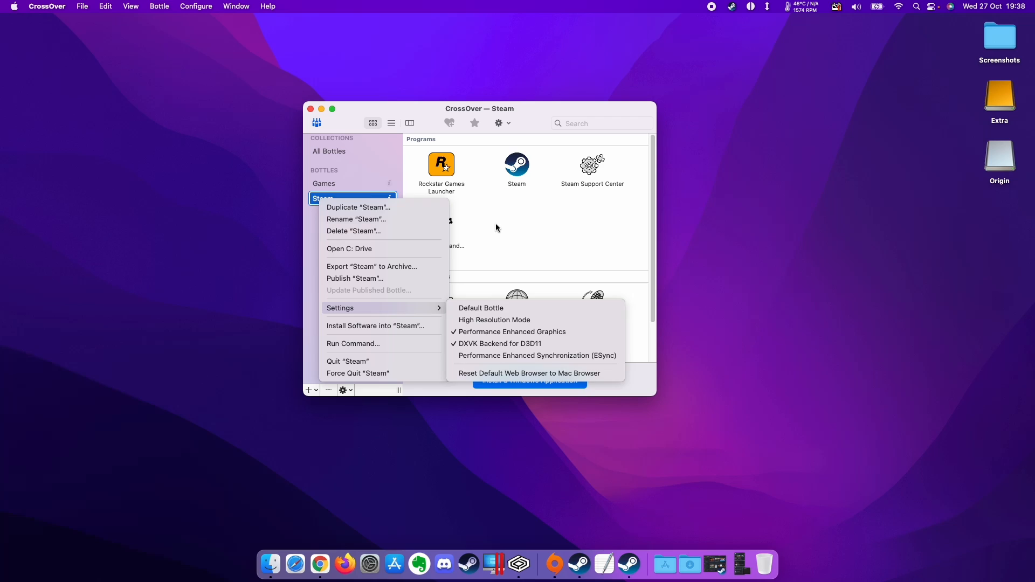
pyautogui.click(366, 238)
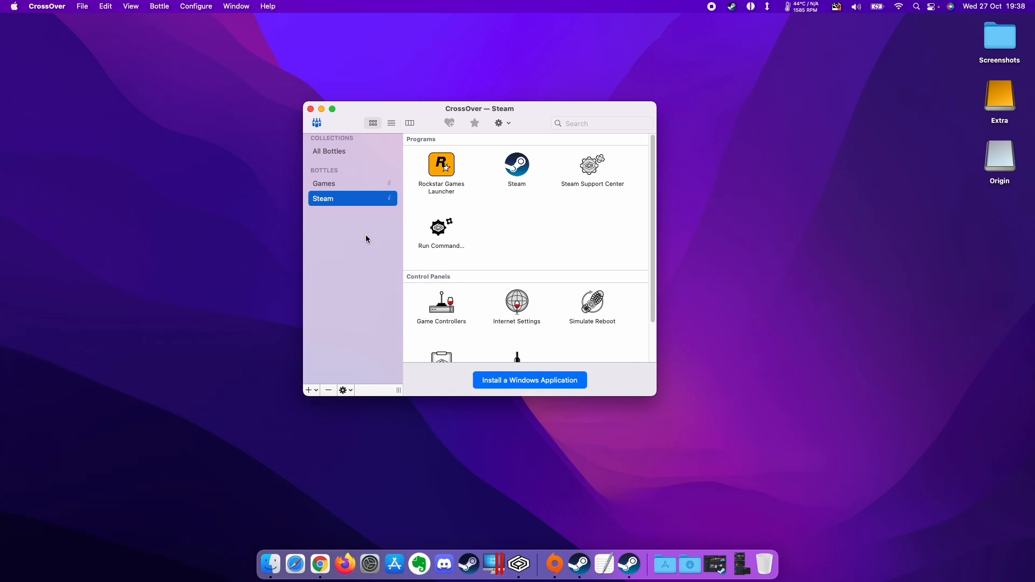
pyautogui.moveTo(382, 232)
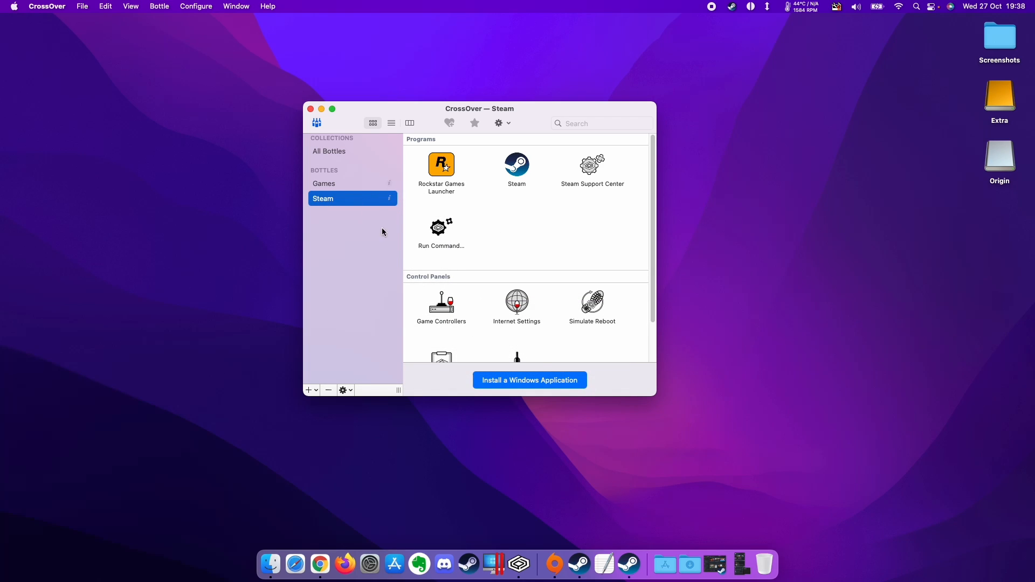
pyautogui.rightClick(352, 198)
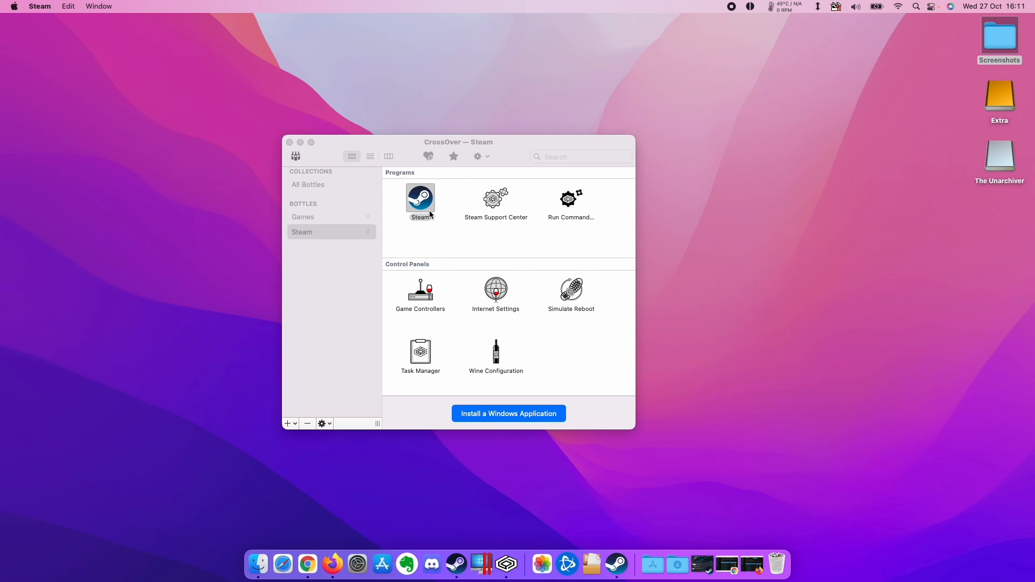
# Launch Steam from the bottle and search its library for 'grand'.
pyautogui.doubleClick(420, 200)
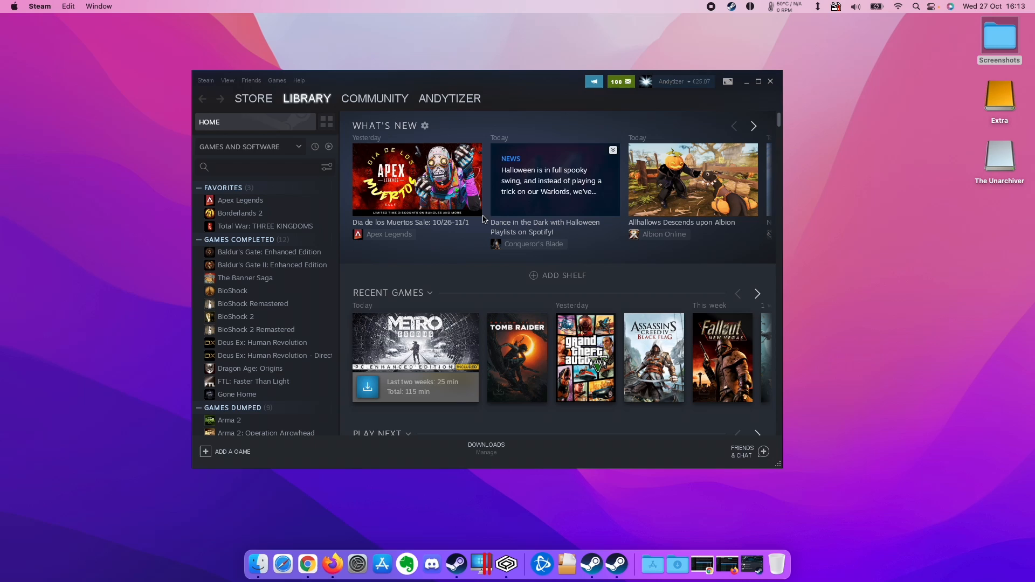
pyautogui.click(271, 100)
pyautogui.write('grand')
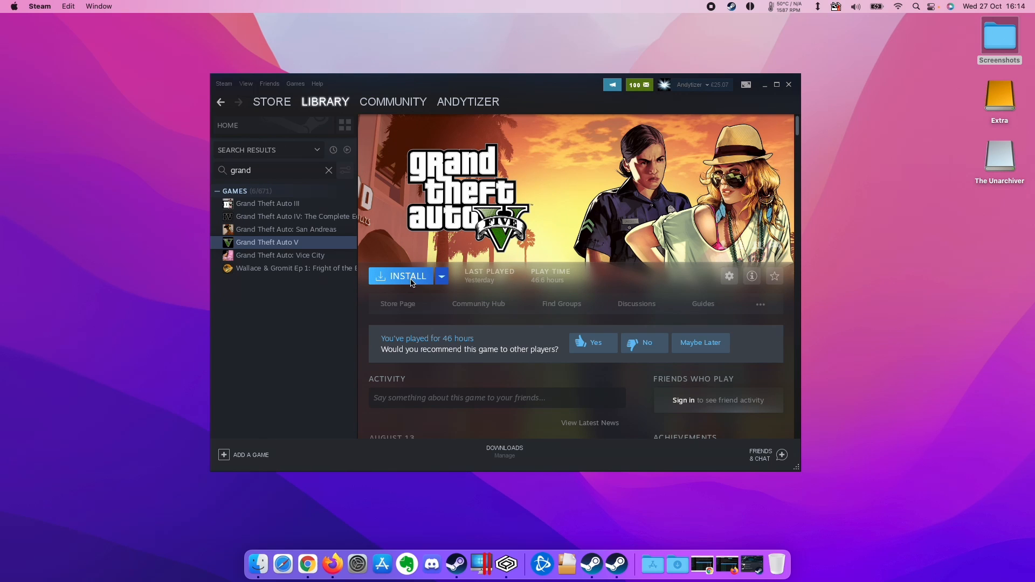
pyautogui.moveTo(470, 86)
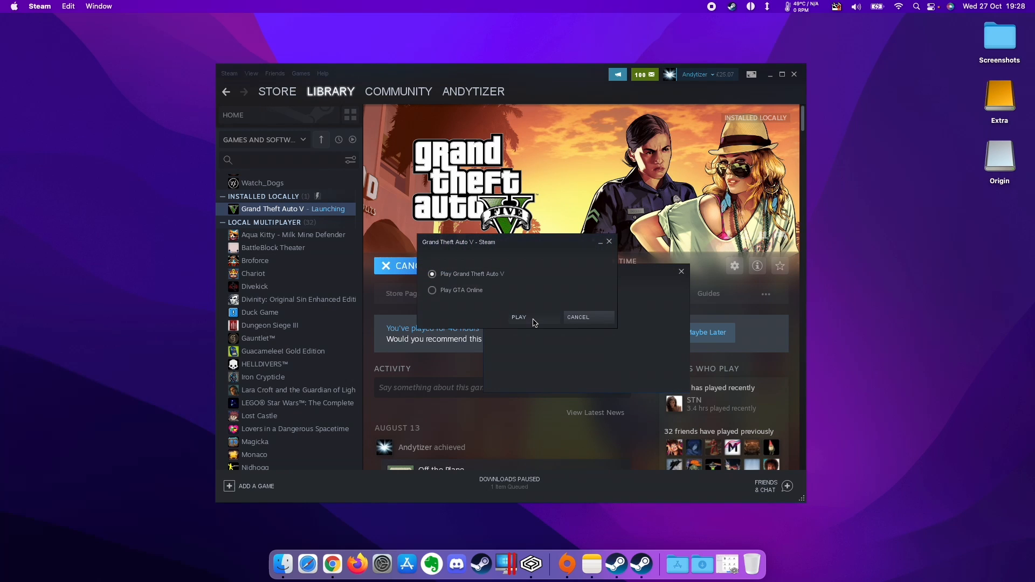
# Launch the story mode with 'Play Grand Theft Auto V' selected.
pyautogui.click(518, 318)
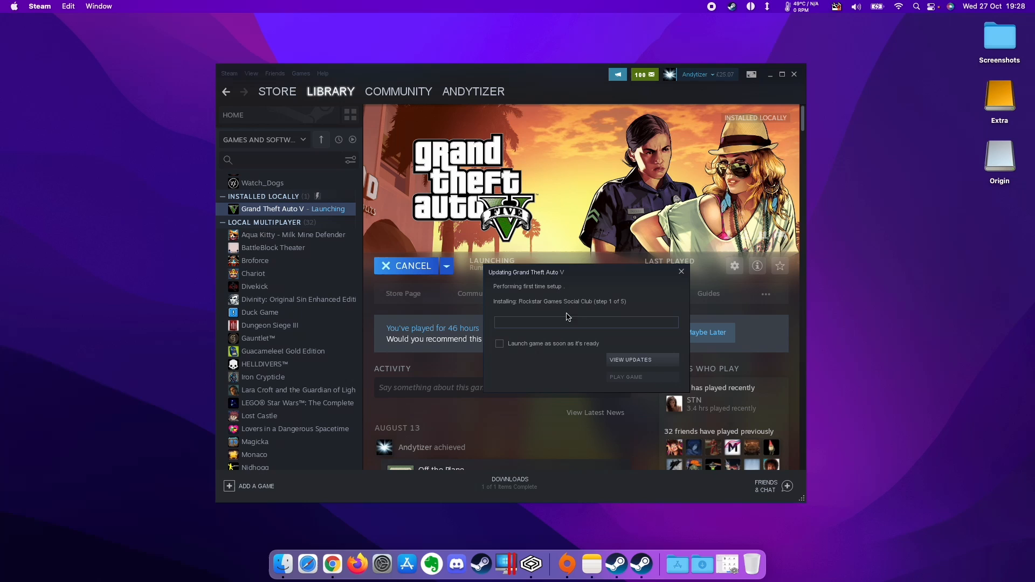
pyautogui.moveTo(555, 331)
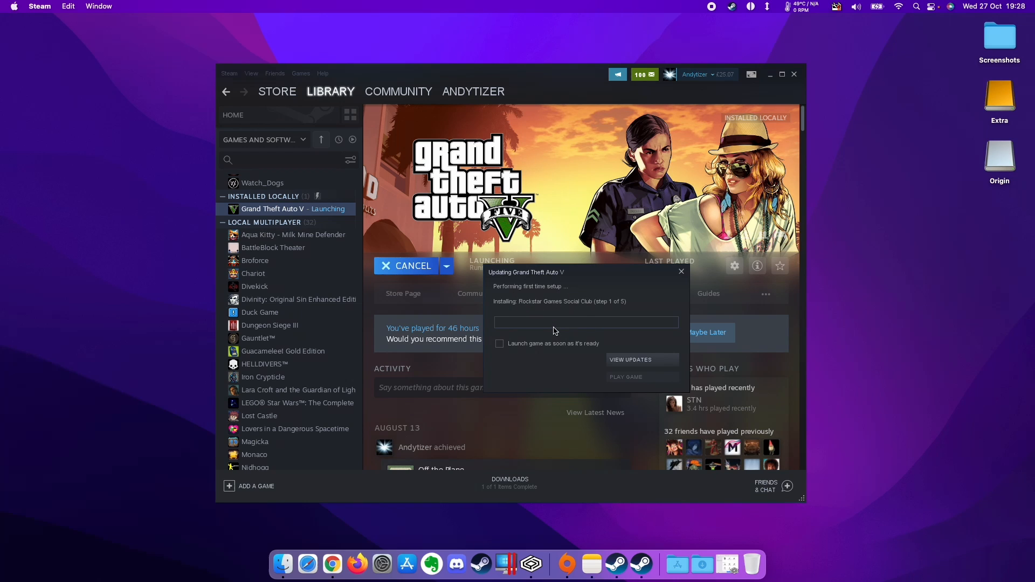
pyautogui.moveTo(586, 302)
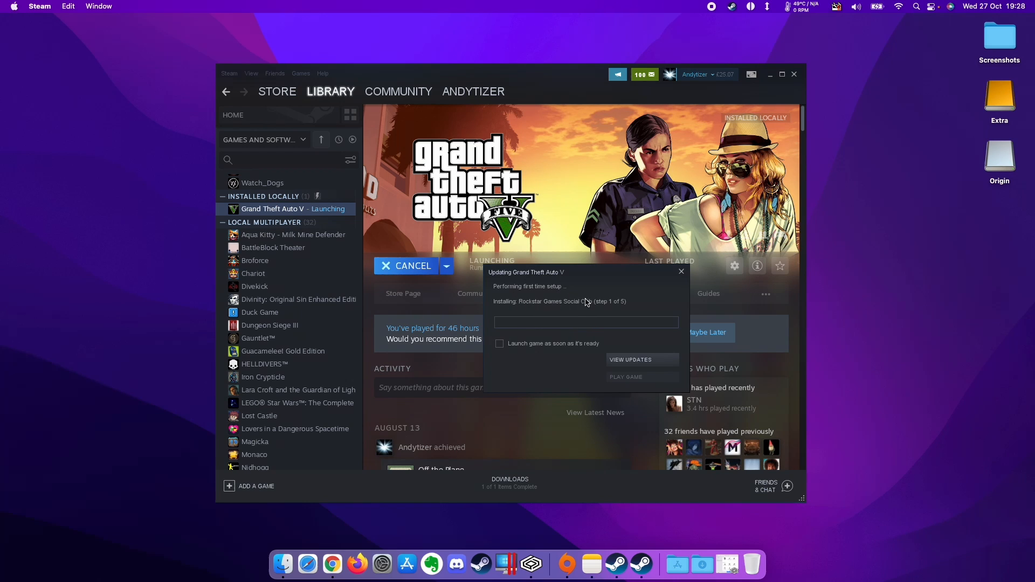
pyautogui.moveTo(523, 309)
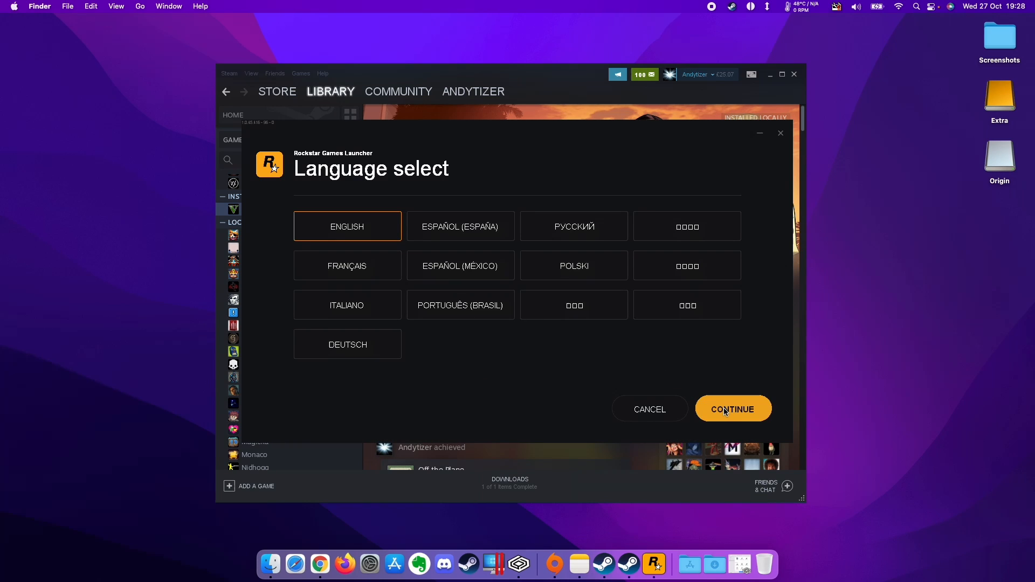
# Install the Rockstar Games Launcher in English to the default location and close the installer.
pyautogui.click(731, 408)
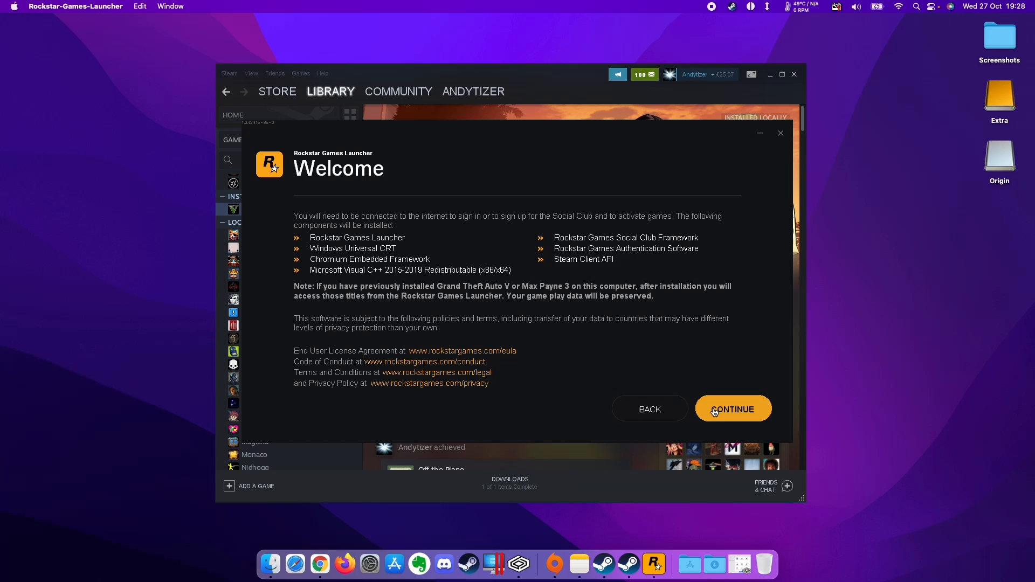
pyautogui.click(732, 409)
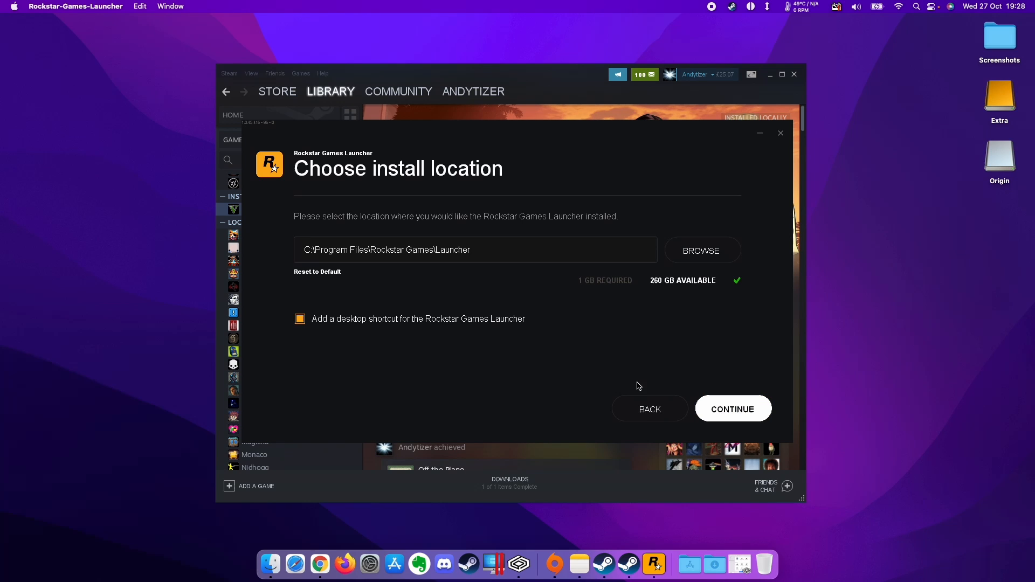
pyautogui.click(731, 408)
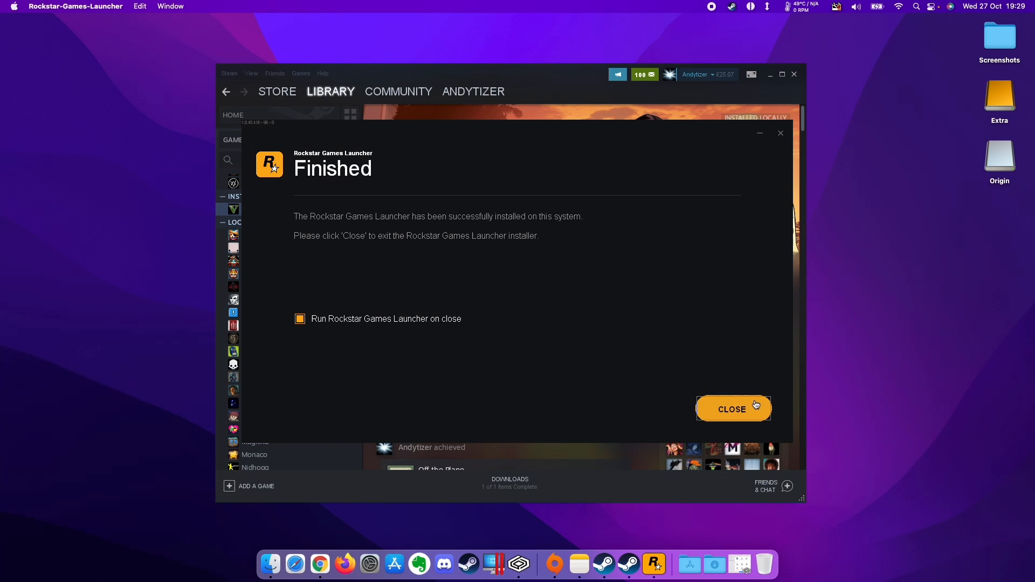
pyautogui.click(732, 409)
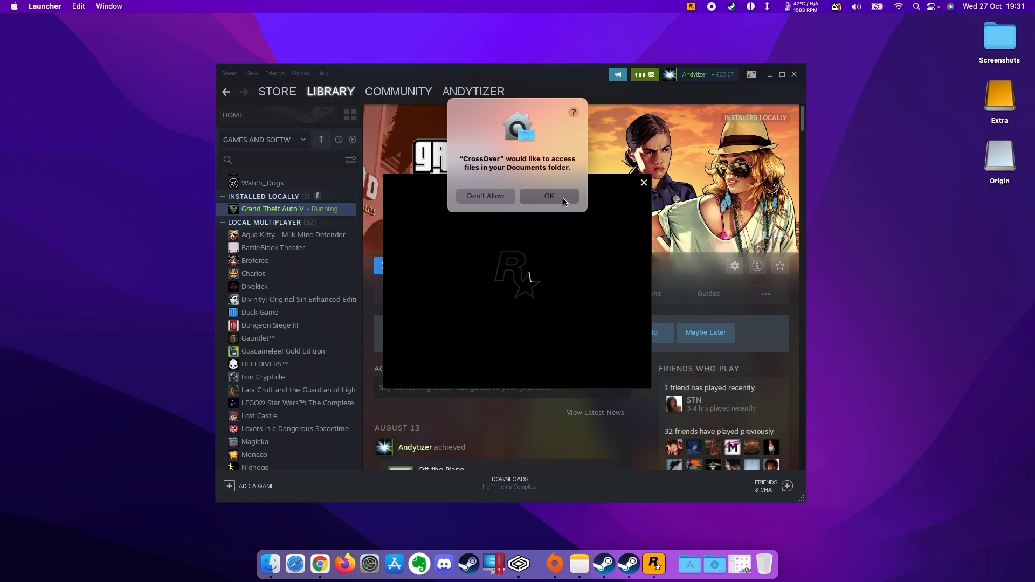
# Allow CrossOver Documents folder access and interact with the GTA V title menu.
pyautogui.click(548, 196)
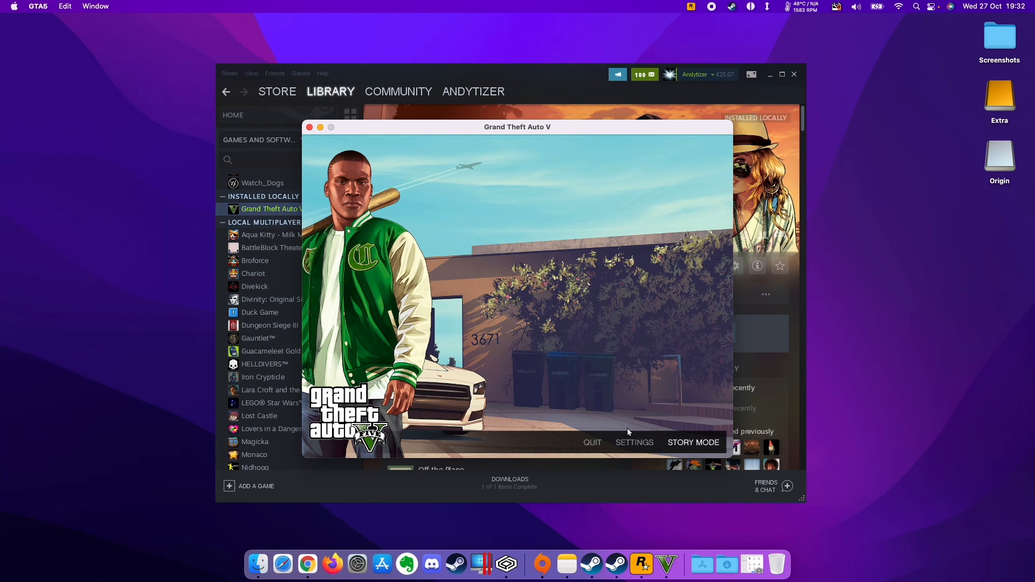
pyautogui.click(633, 442)
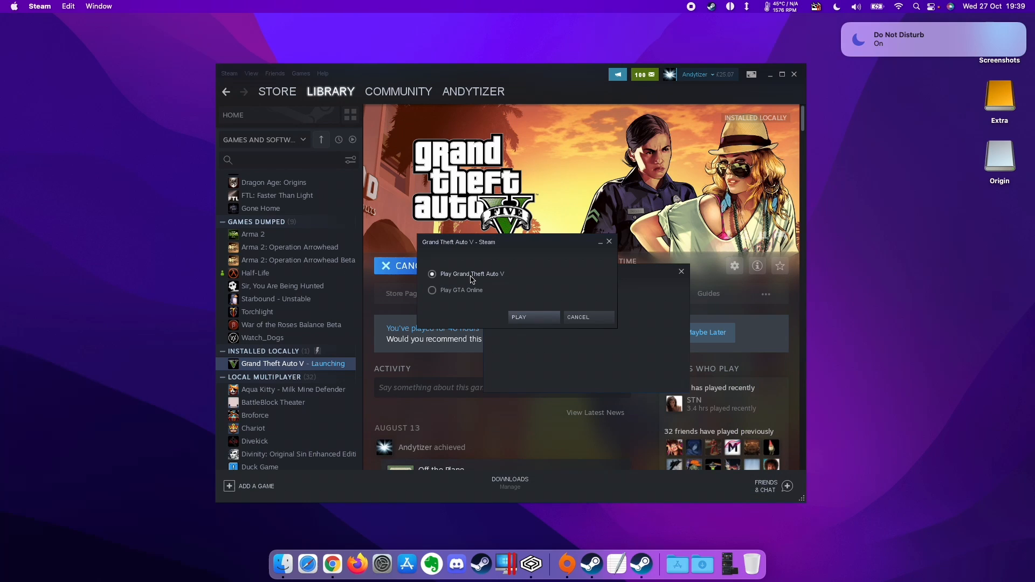
# Pick 'Play Grand Theft Auto V' story mode, launch it, and walk the character.
pyautogui.click(433, 290)
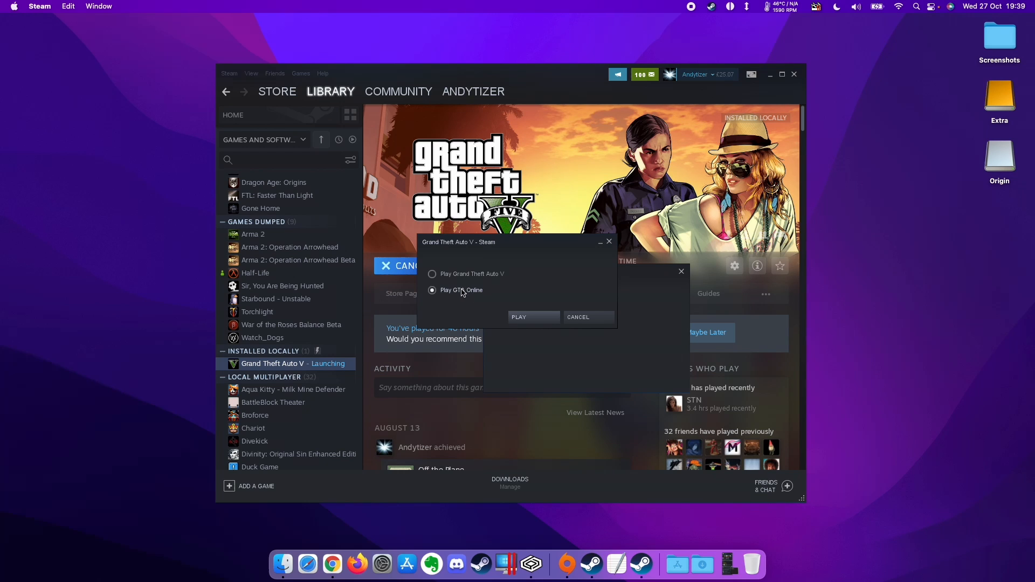
pyautogui.moveTo(462, 295)
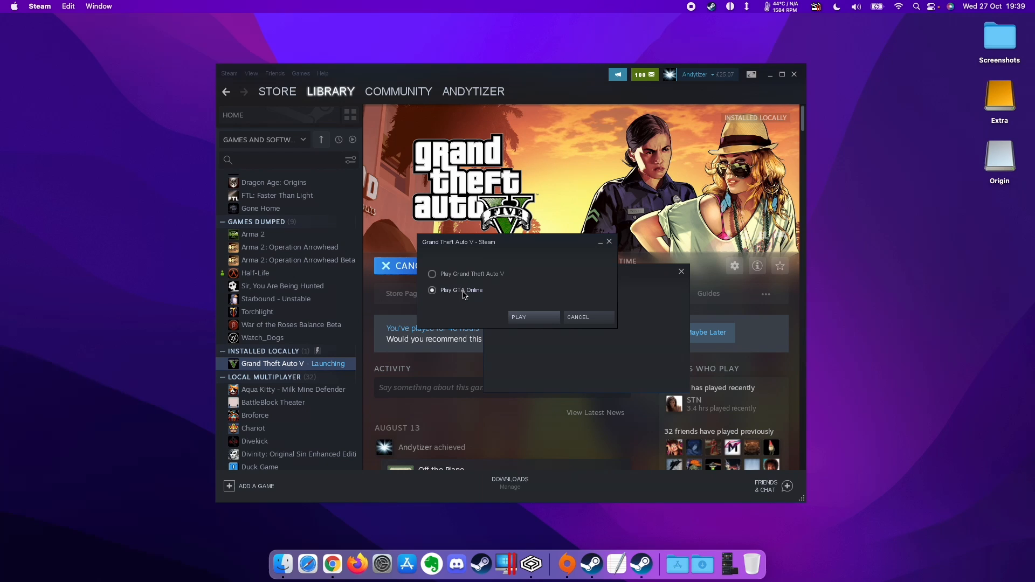
pyautogui.moveTo(476, 298)
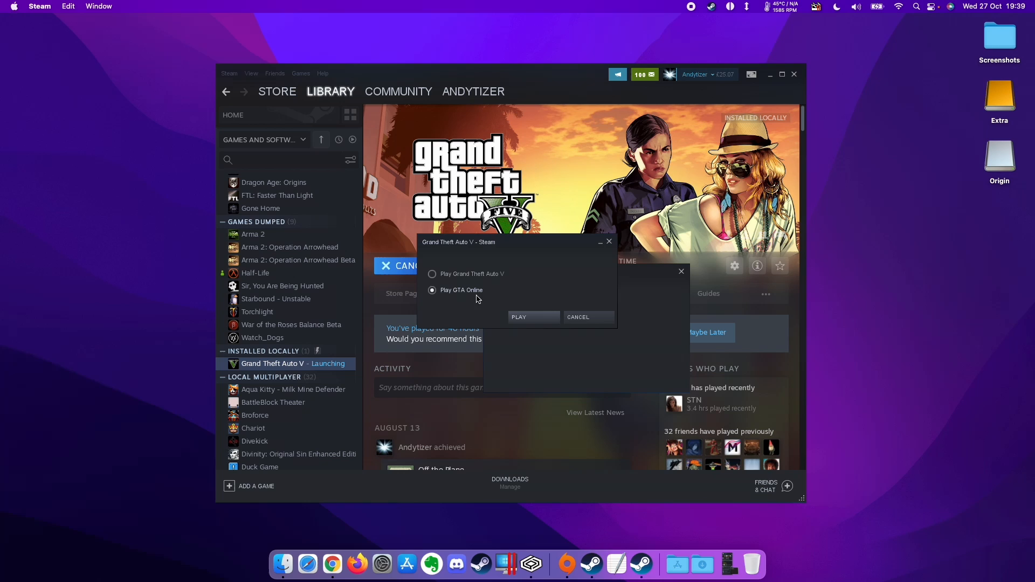
pyautogui.moveTo(517, 248)
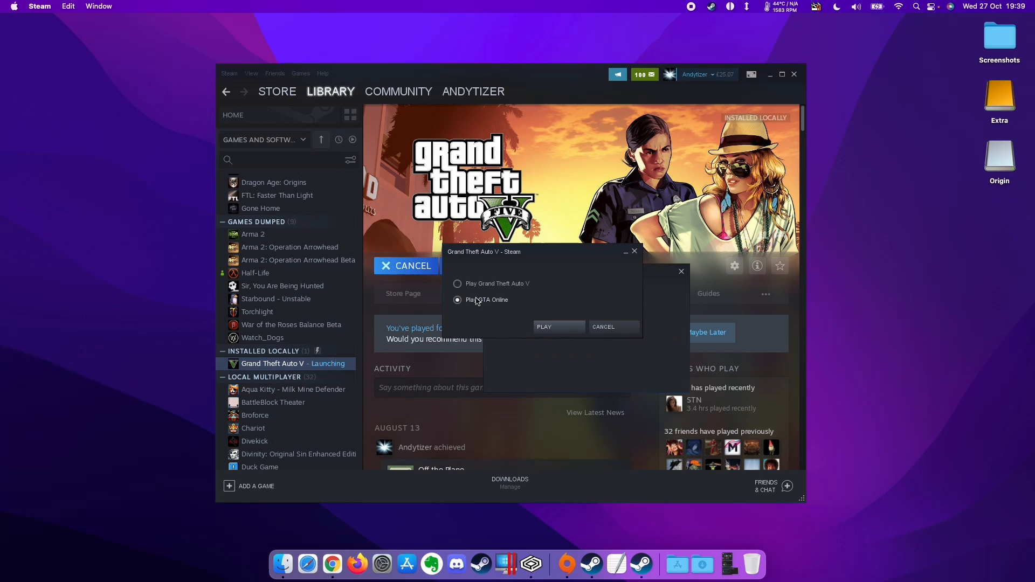
pyautogui.moveTo(528, 311)
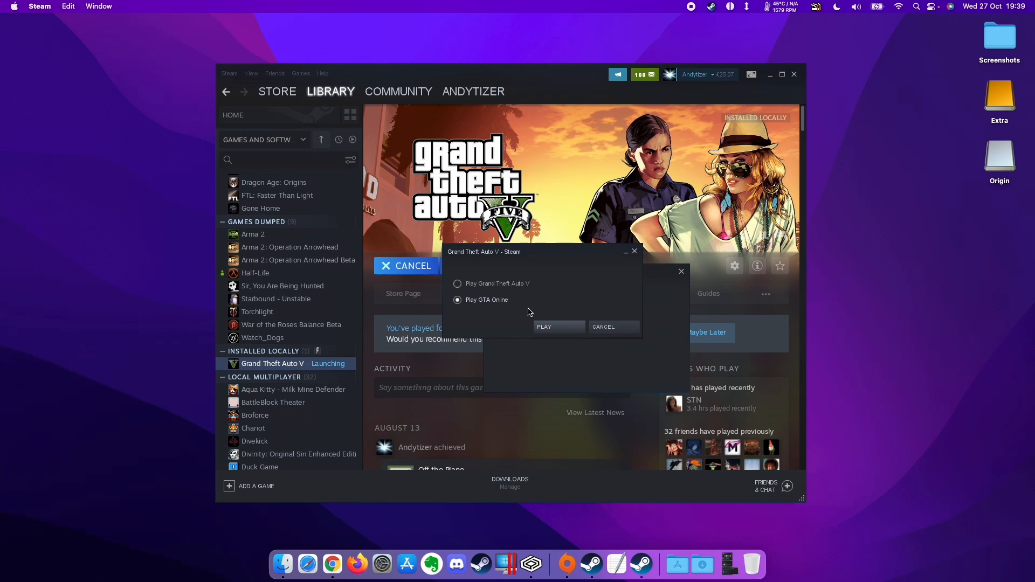
pyautogui.click(457, 283)
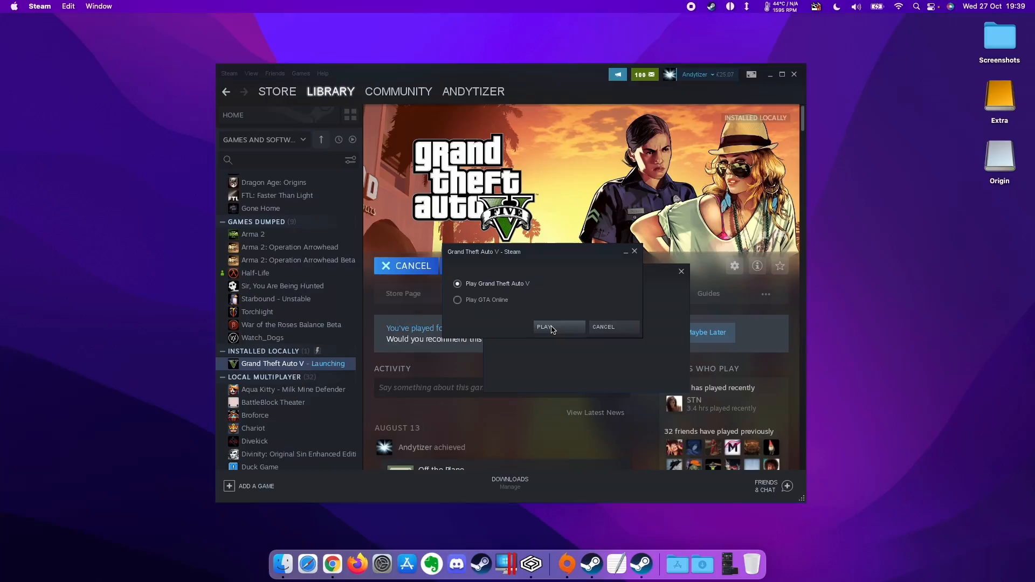
pyautogui.click(545, 326)
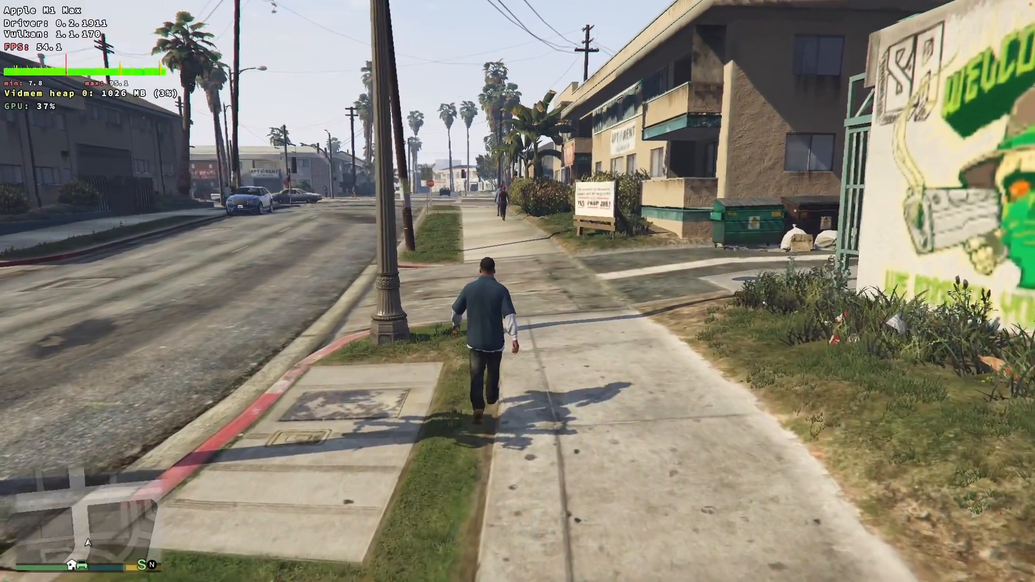
pyautogui.press('w')
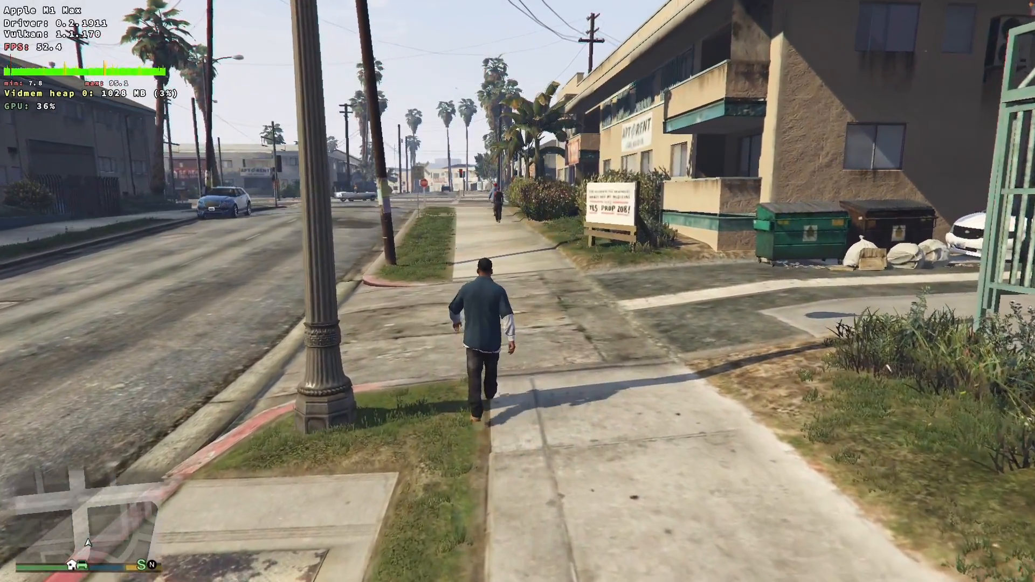